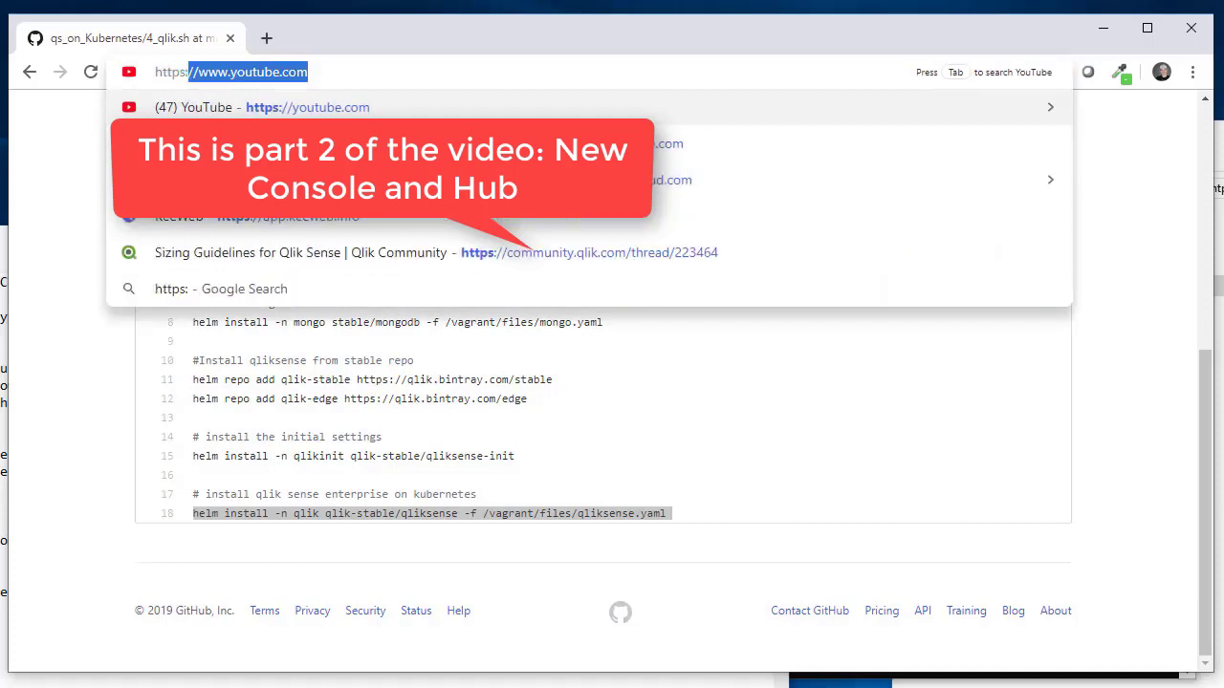
pyautogui.write('https://elastic.example:3')
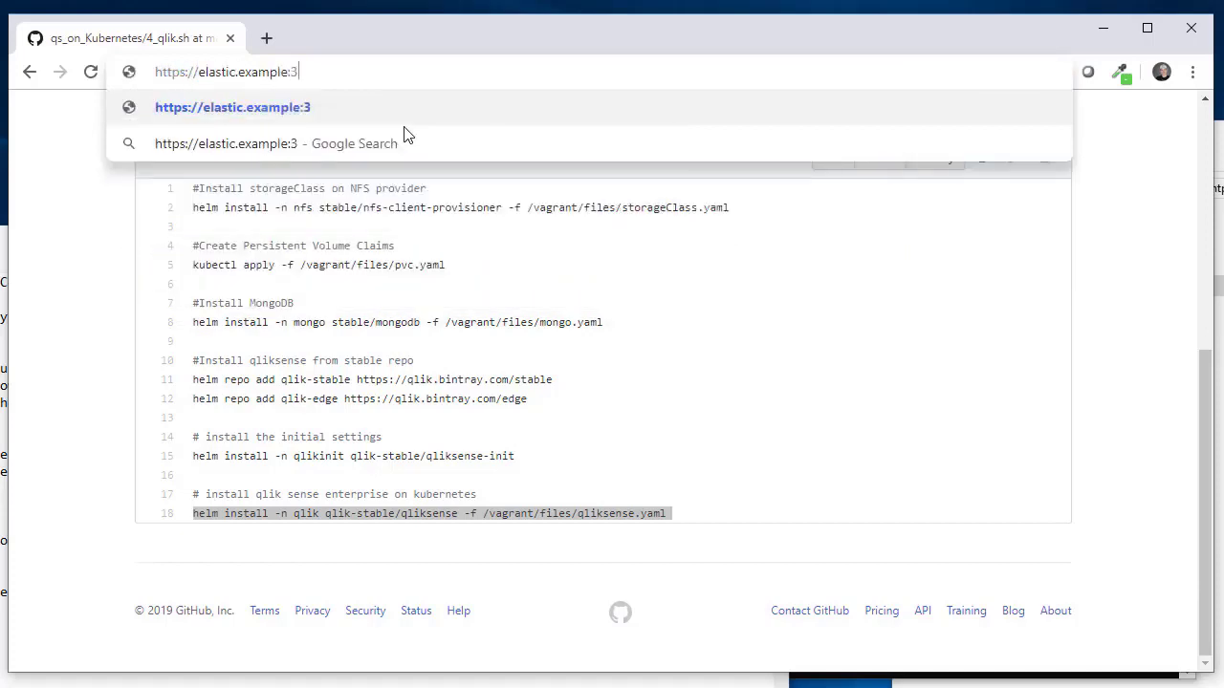
pyautogui.write('2443')
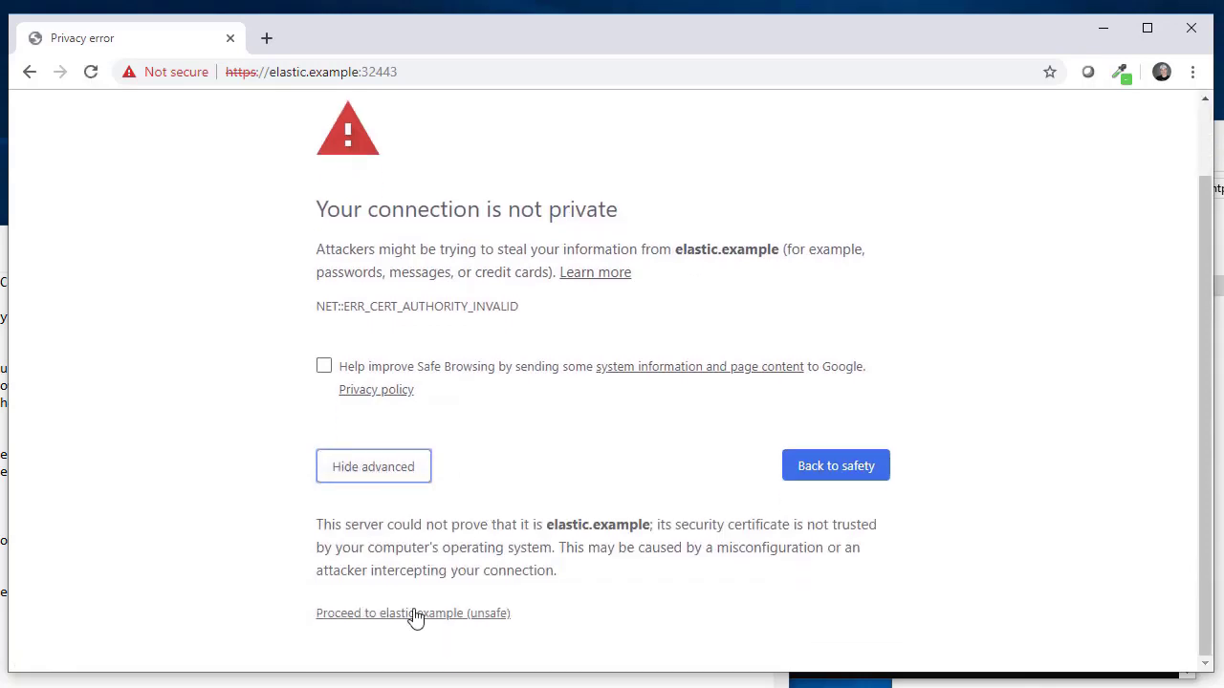
pyautogui.click(413, 613)
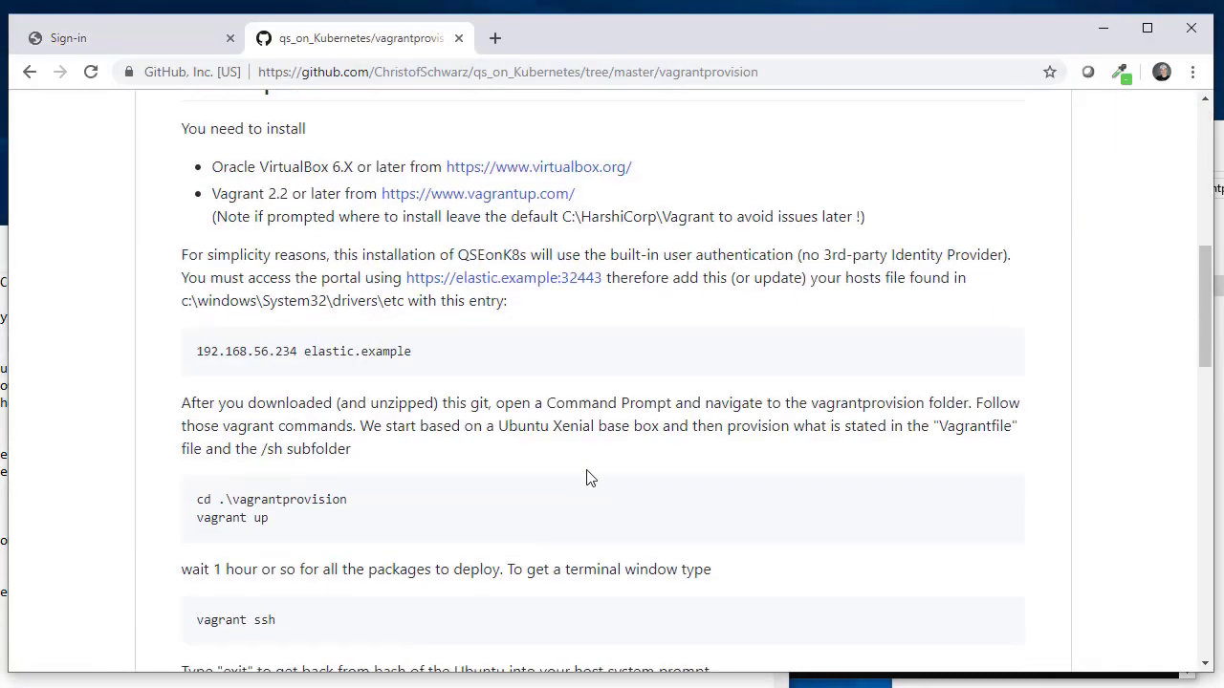
# Scroll the GitHub README down to the First Time Login section listing demo users.
pyautogui.scroll(-3)
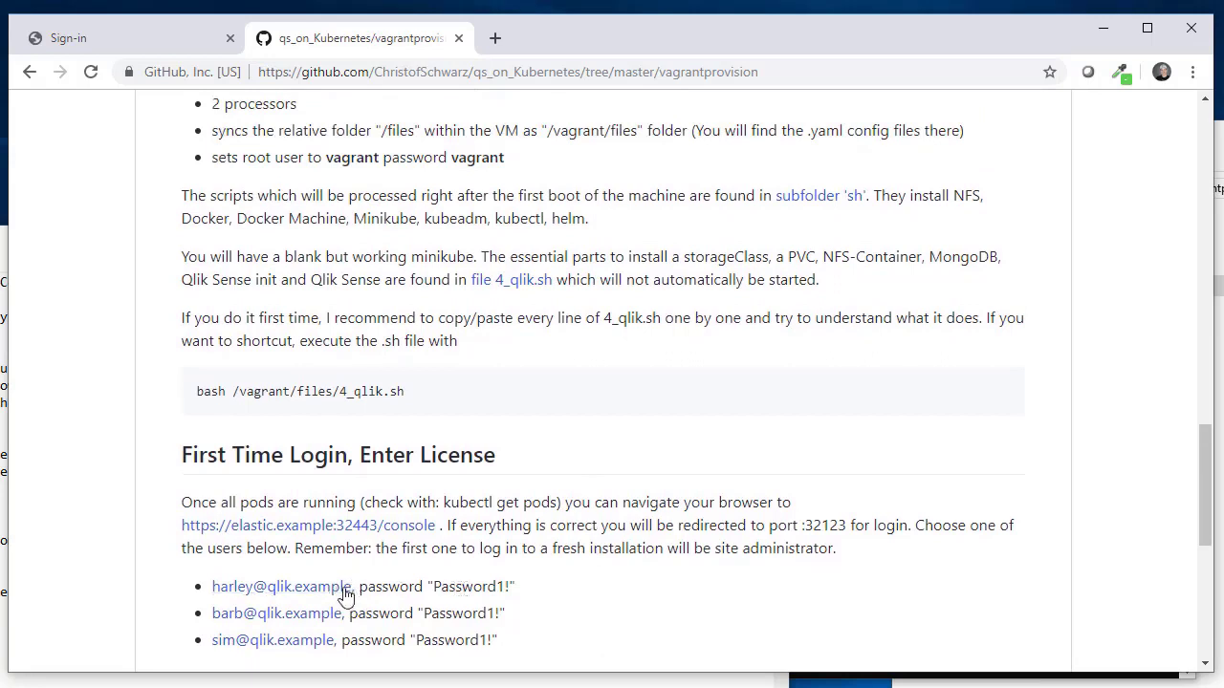
pyautogui.moveTo(636, 468)
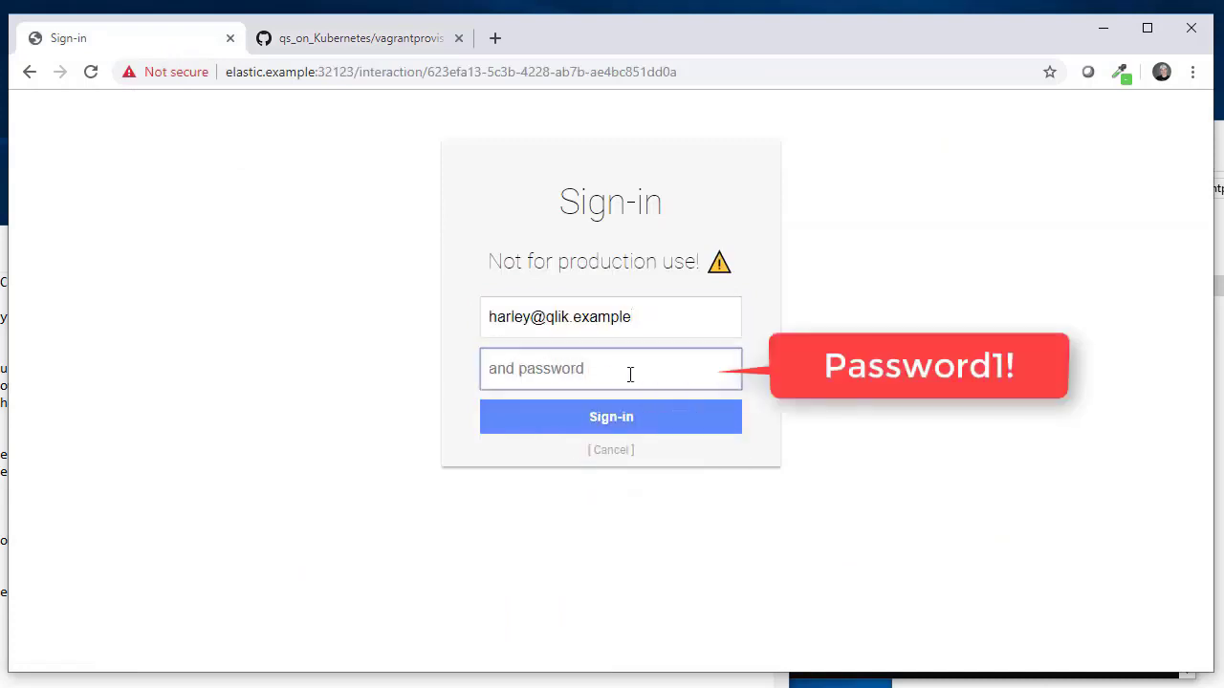
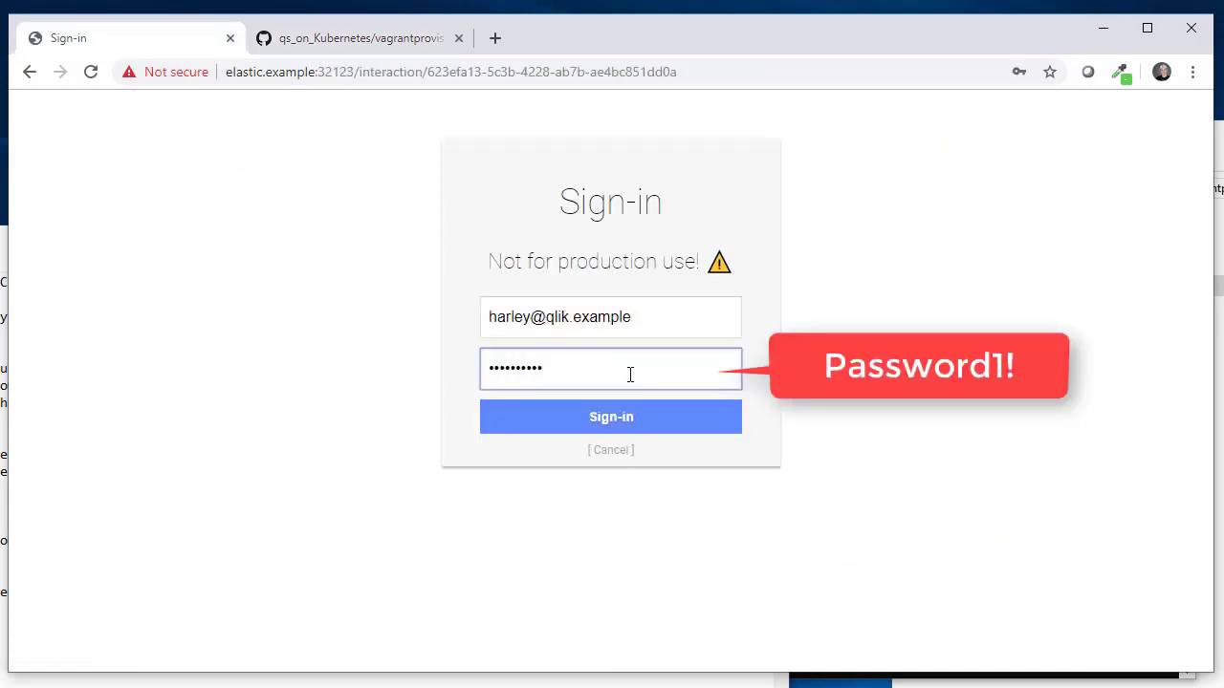
pyautogui.click(610, 417)
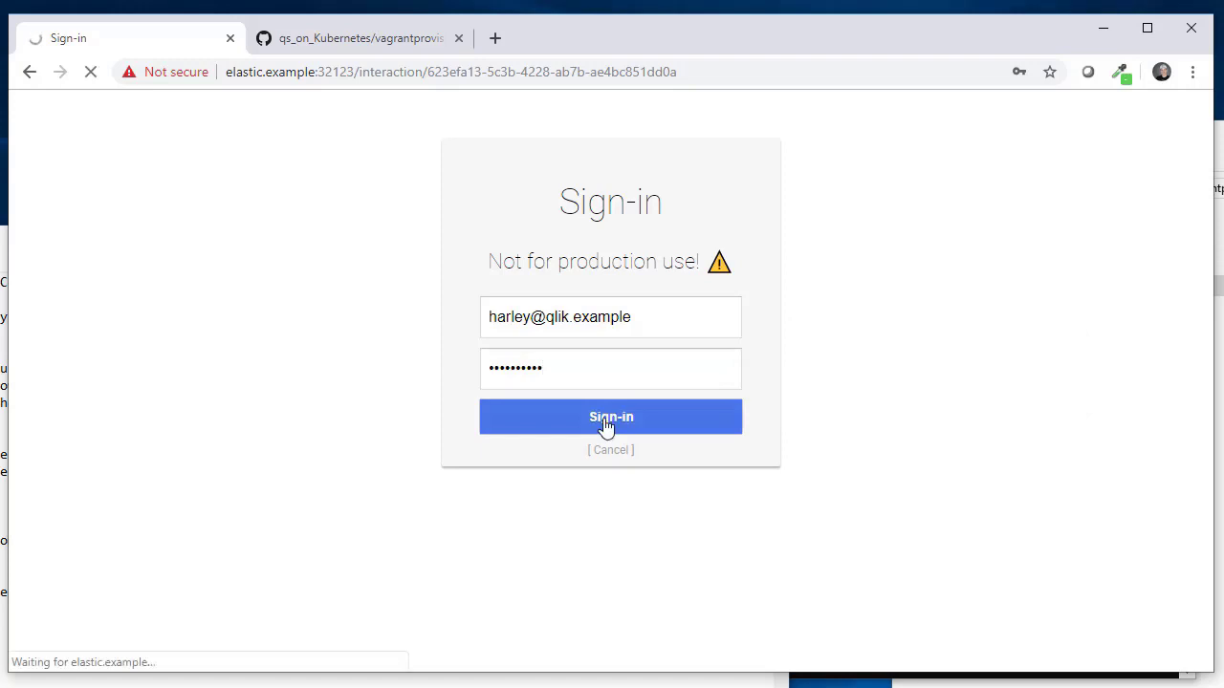
pyautogui.click(609, 416)
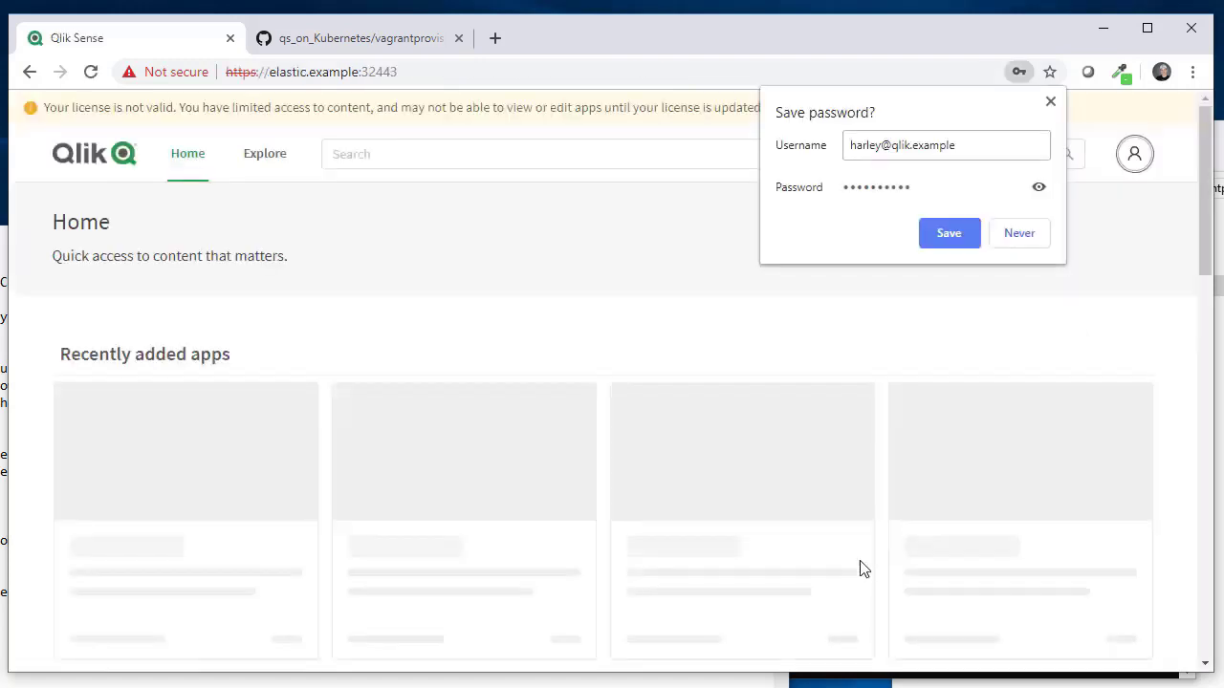
pyautogui.click(1019, 232)
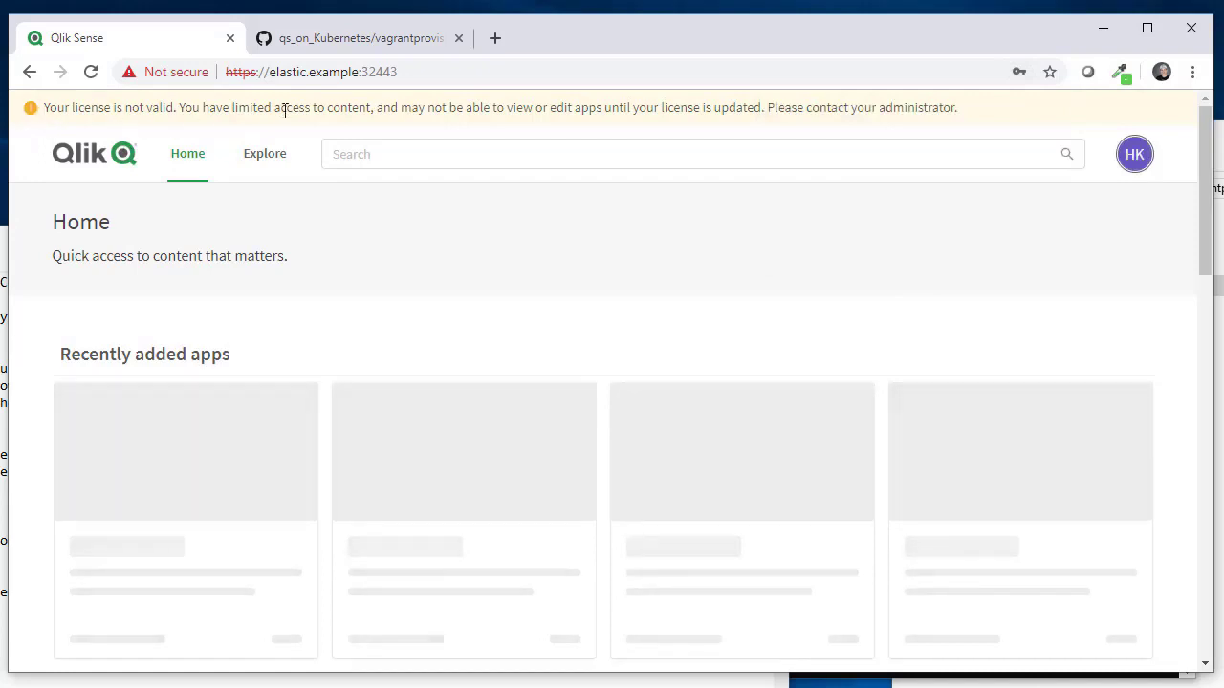
pyautogui.moveTo(291, 189)
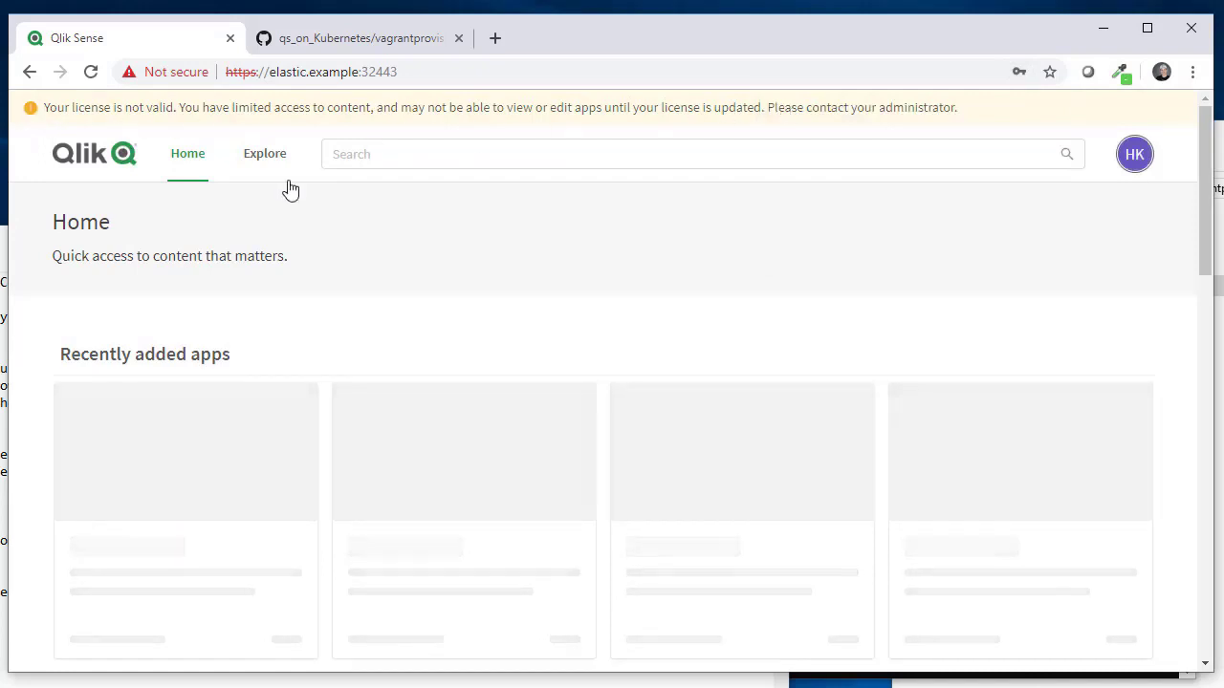
pyautogui.click(533, 72)
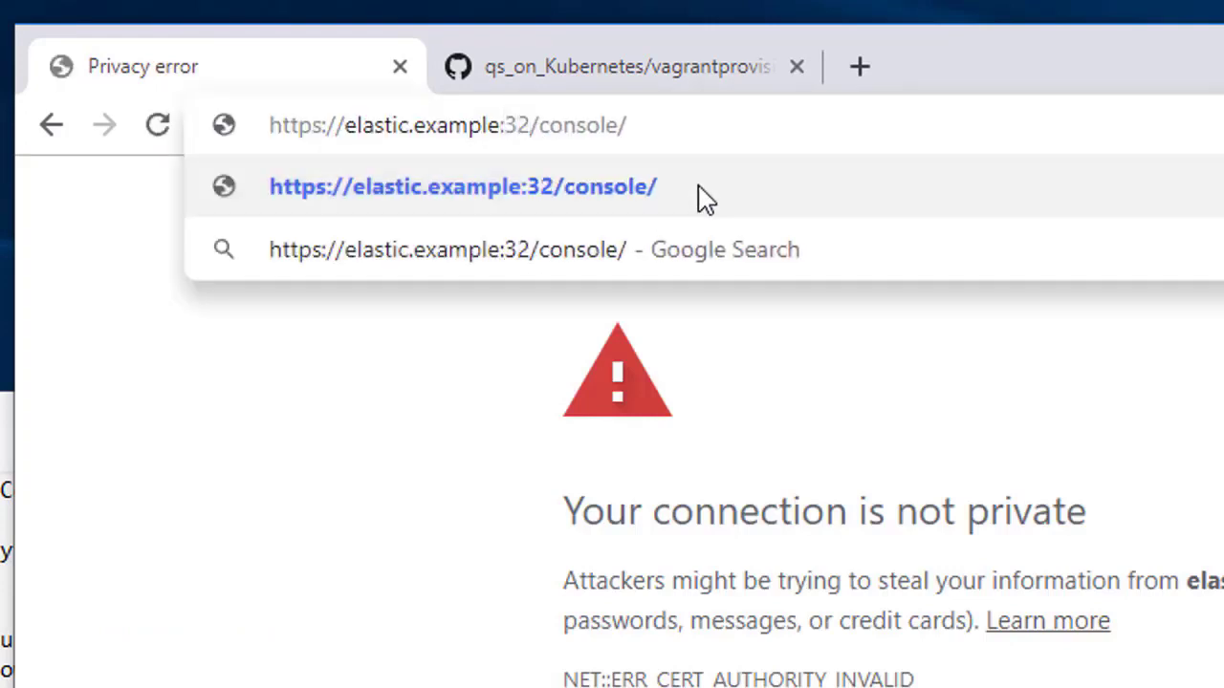
# Open the console at elastic.example:32443/console/ and view its Users list.
pyautogui.click(463, 186)
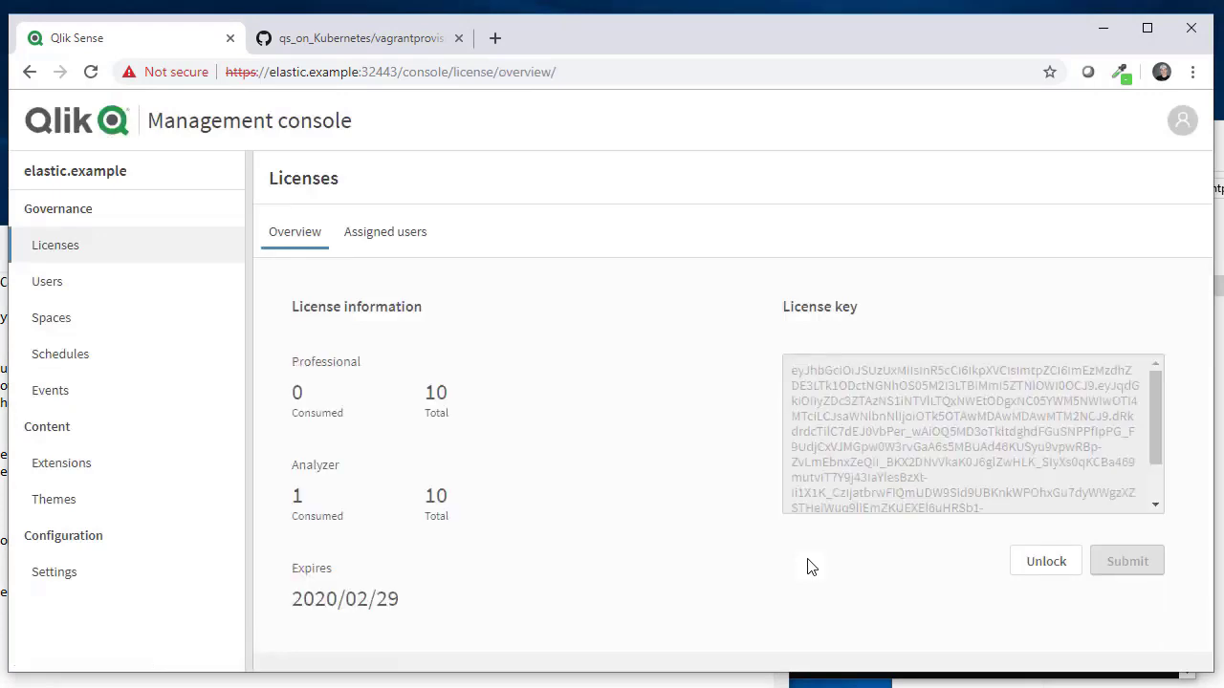
pyautogui.moveTo(877, 586)
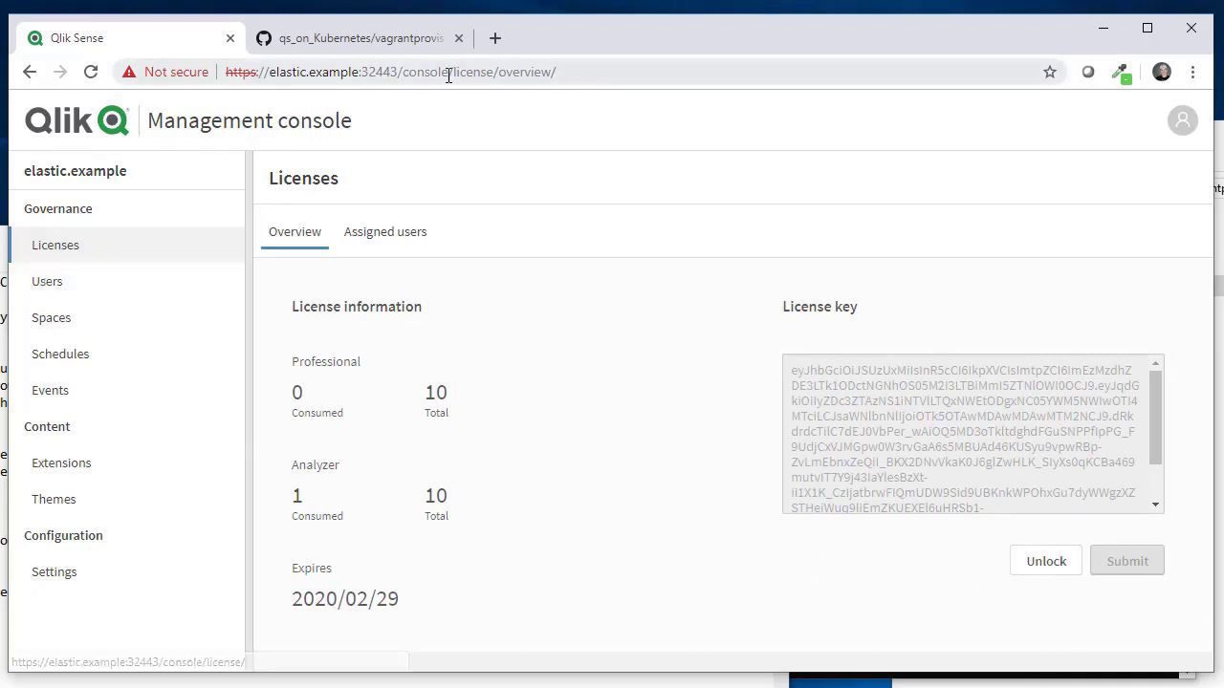
pyautogui.click(47, 281)
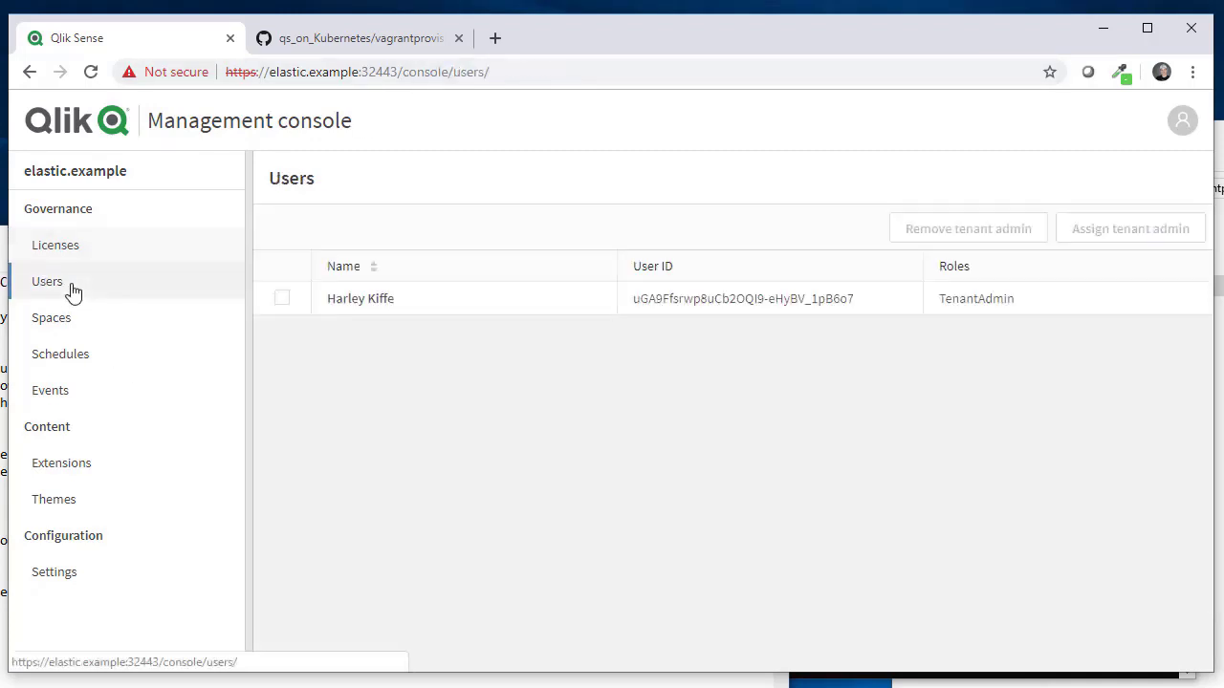
pyautogui.moveTo(1047, 309)
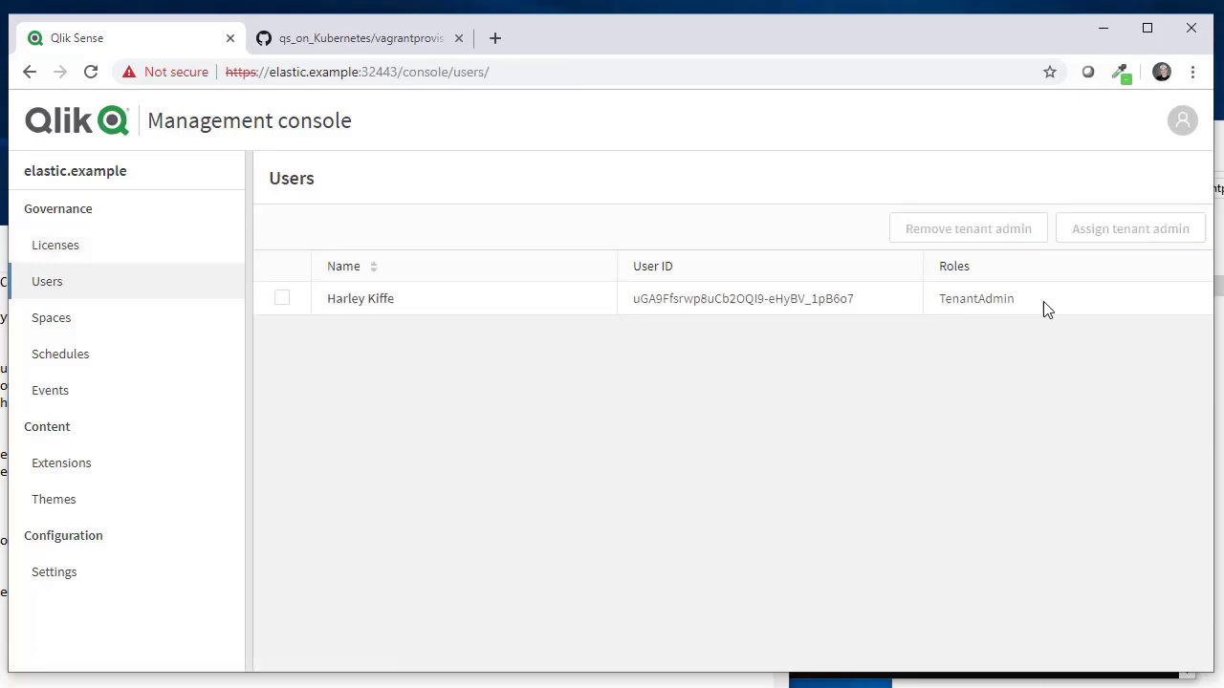
pyautogui.click(50, 317)
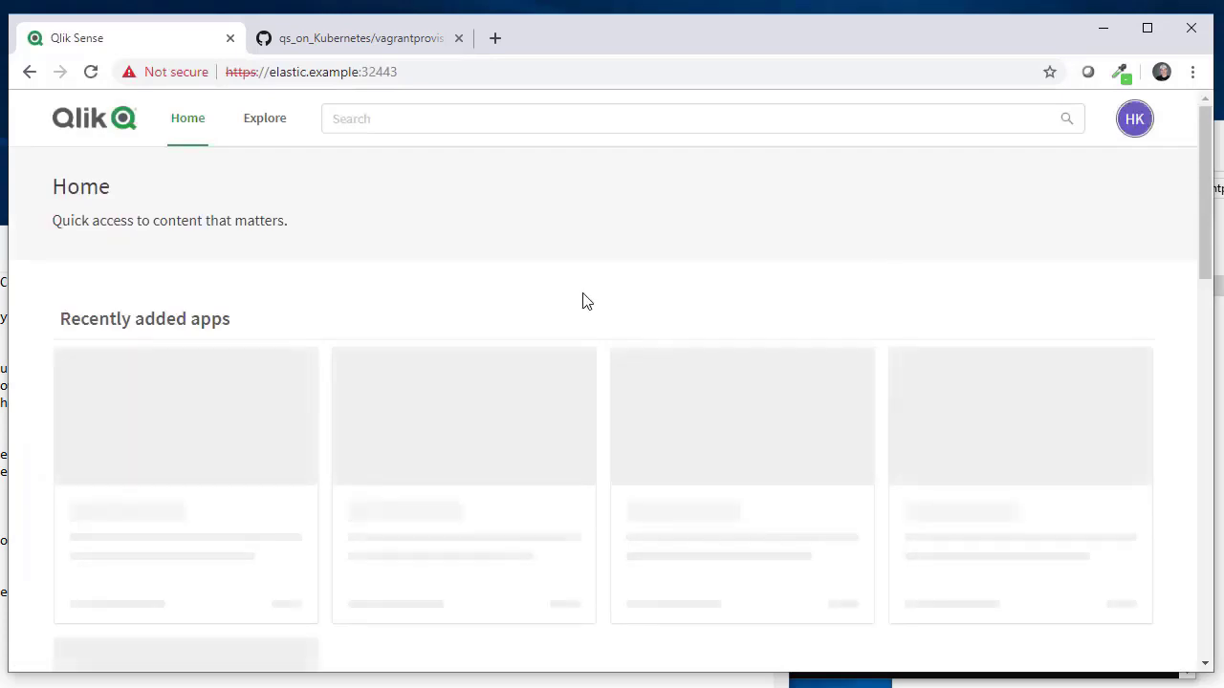
pyautogui.moveTo(264, 124)
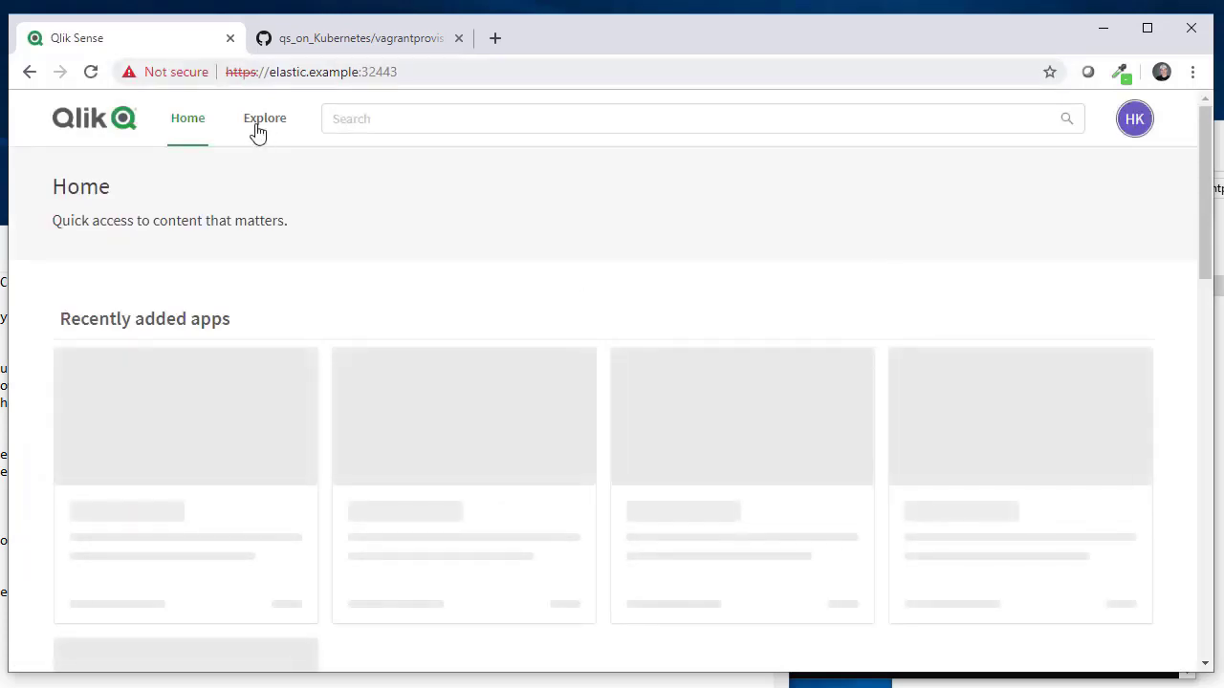
# View the hub's Explore page, which lists no apps yet.
pyautogui.click(265, 118)
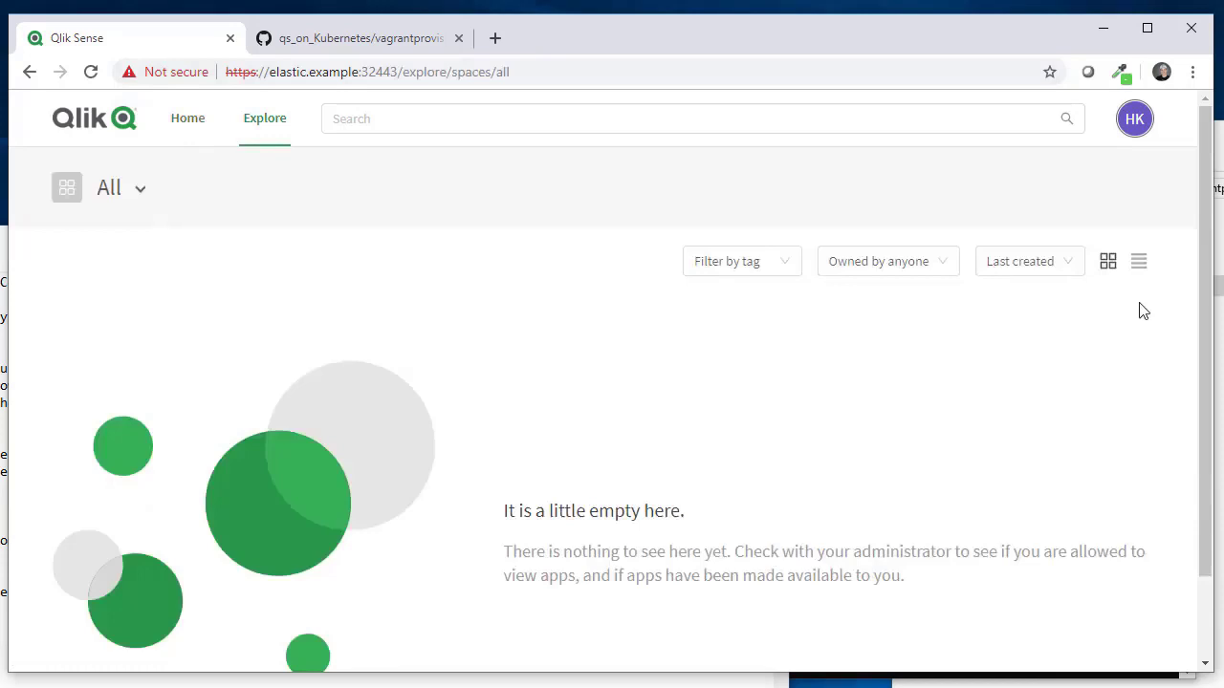
pyautogui.moveTo(1086, 313)
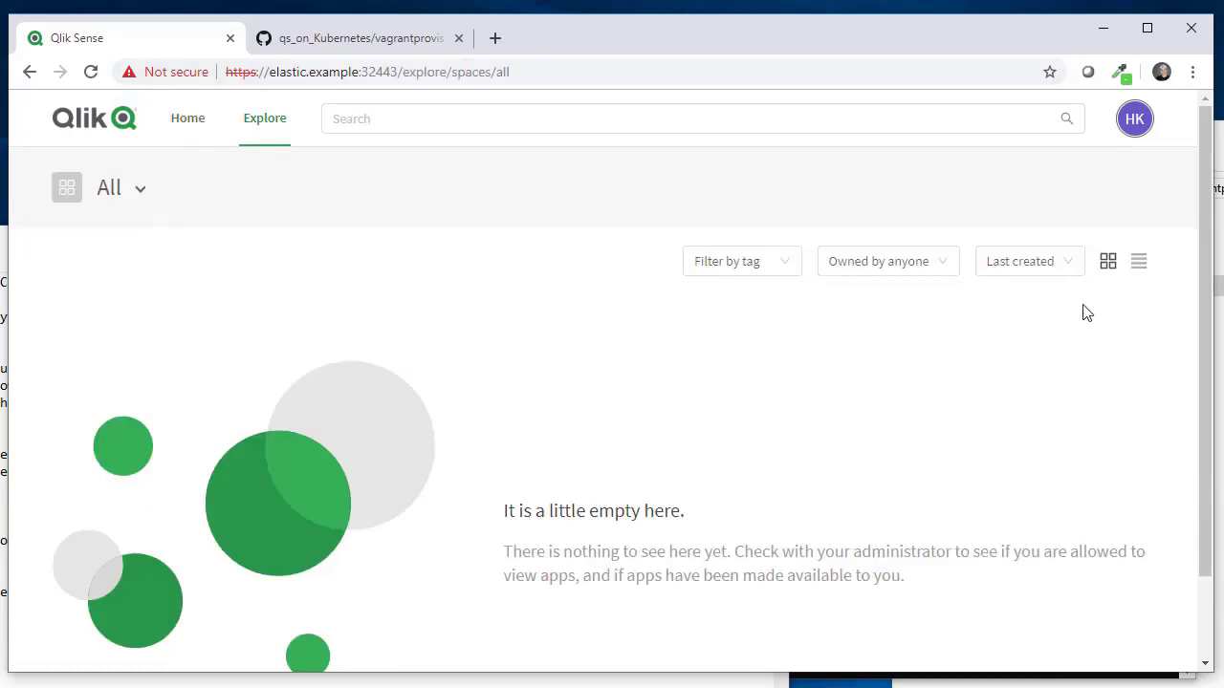
pyautogui.click(382, 72)
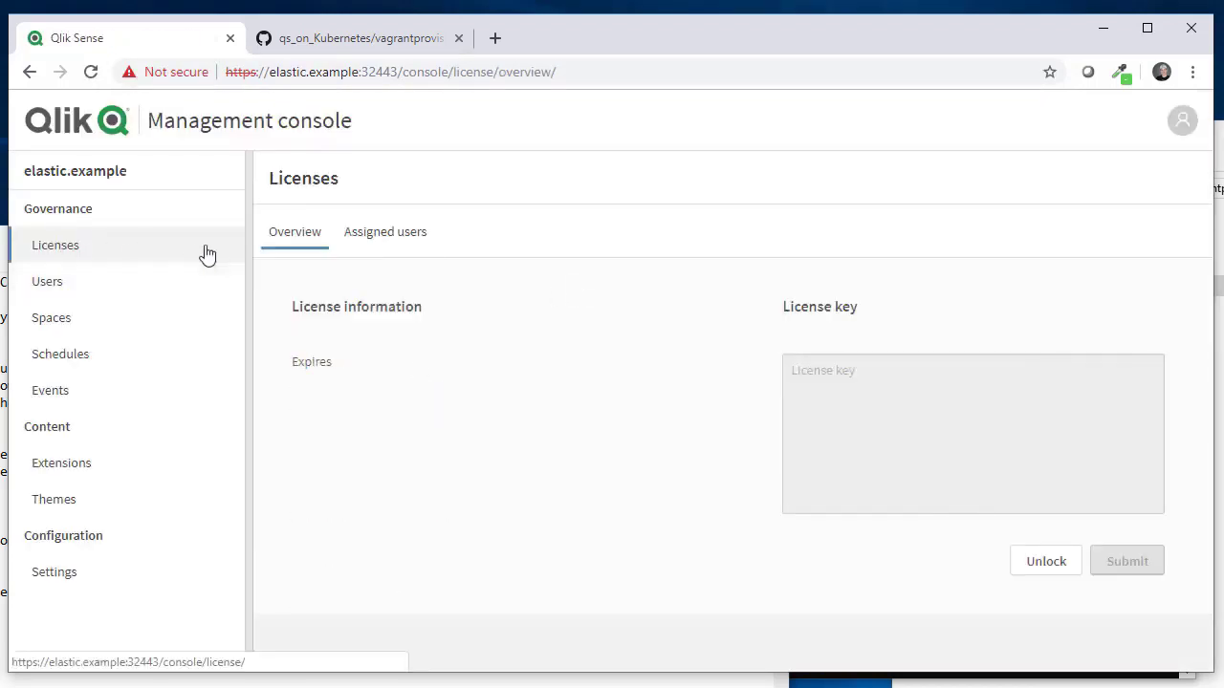
pyautogui.click(384, 232)
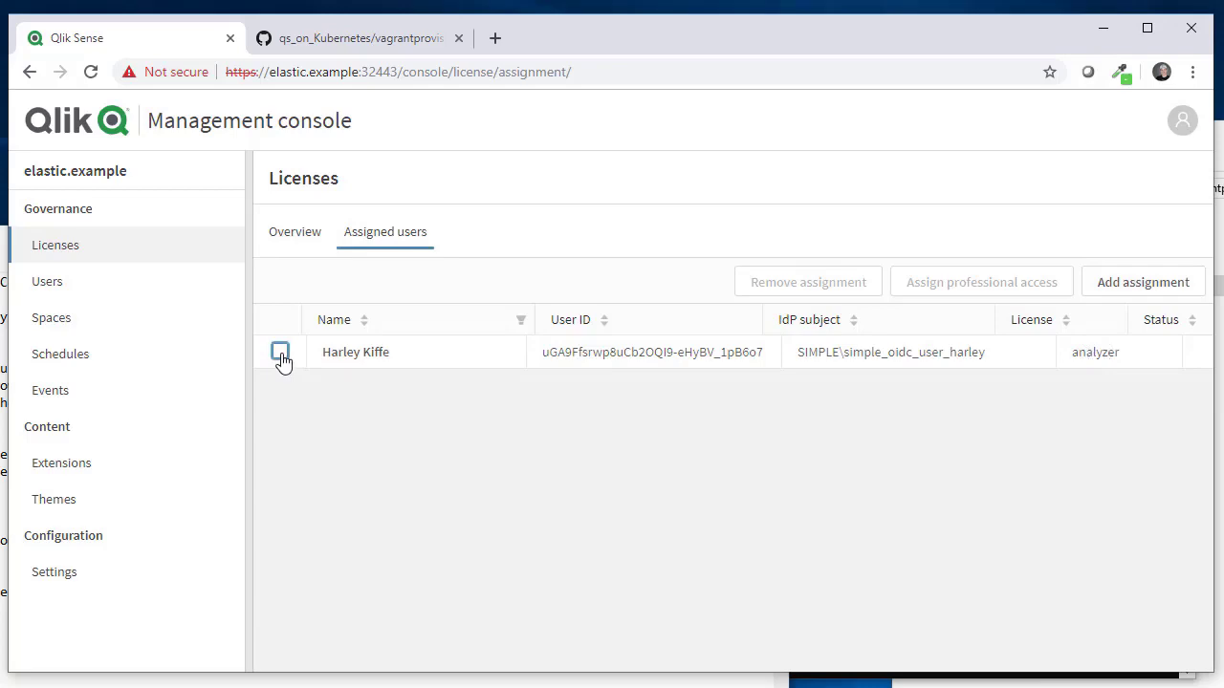
pyautogui.click(279, 351)
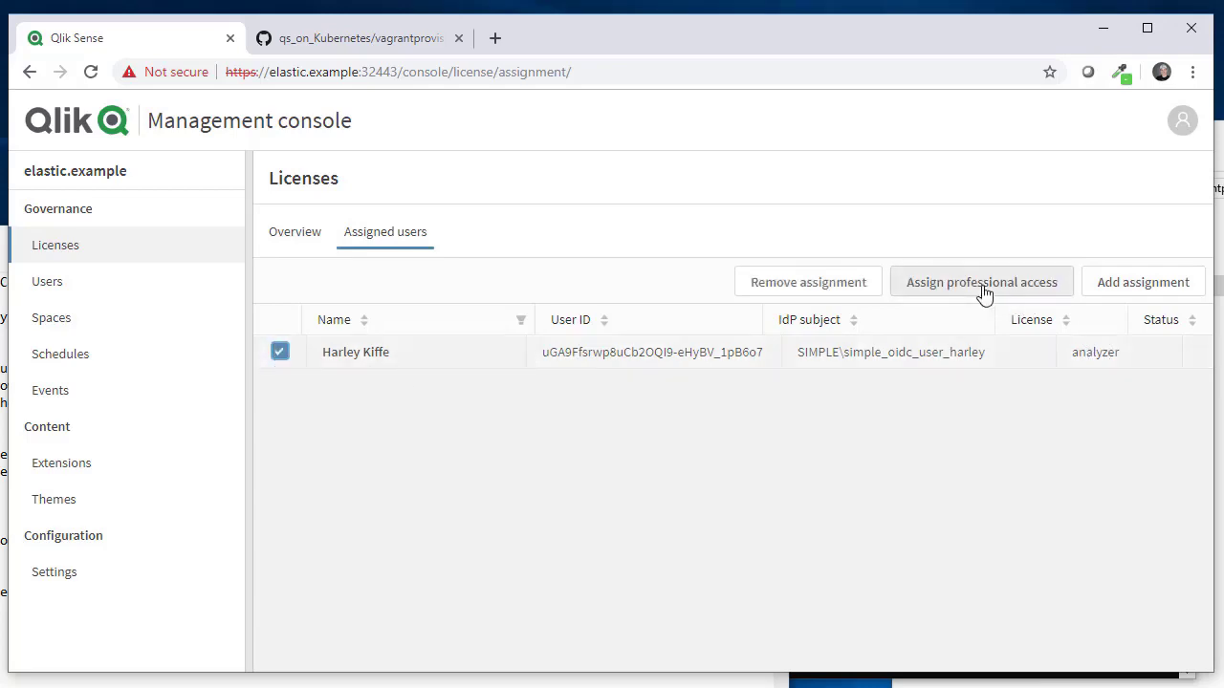
pyautogui.click(981, 281)
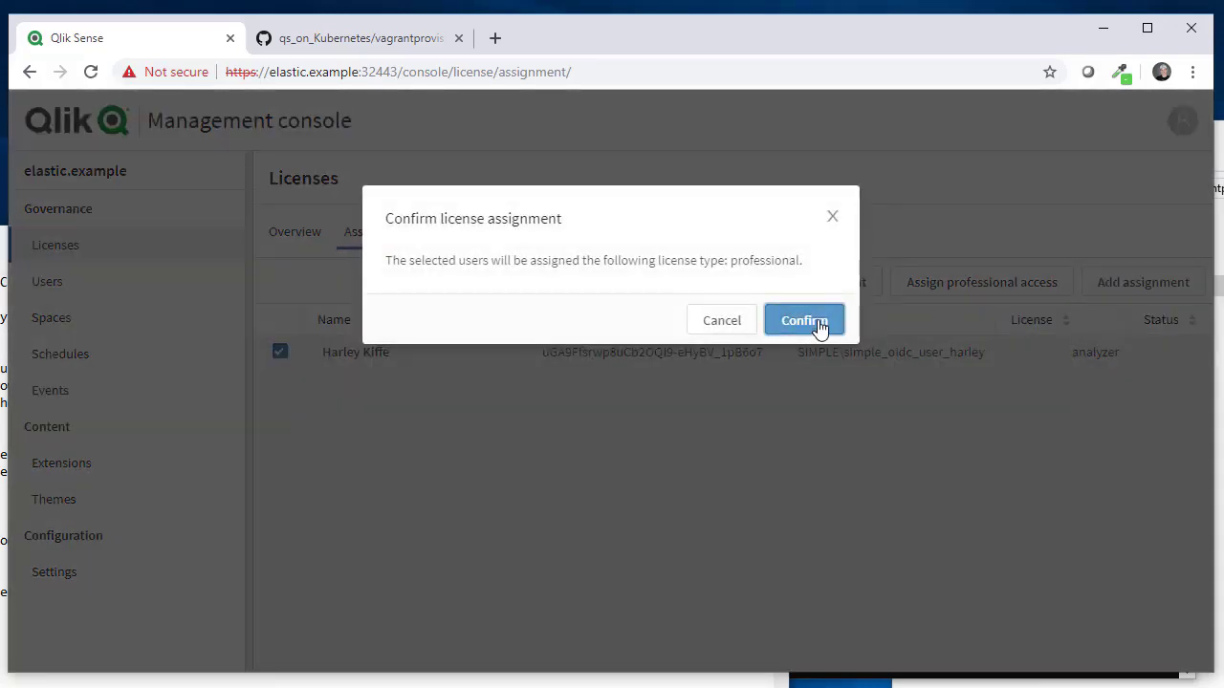
pyautogui.click(803, 319)
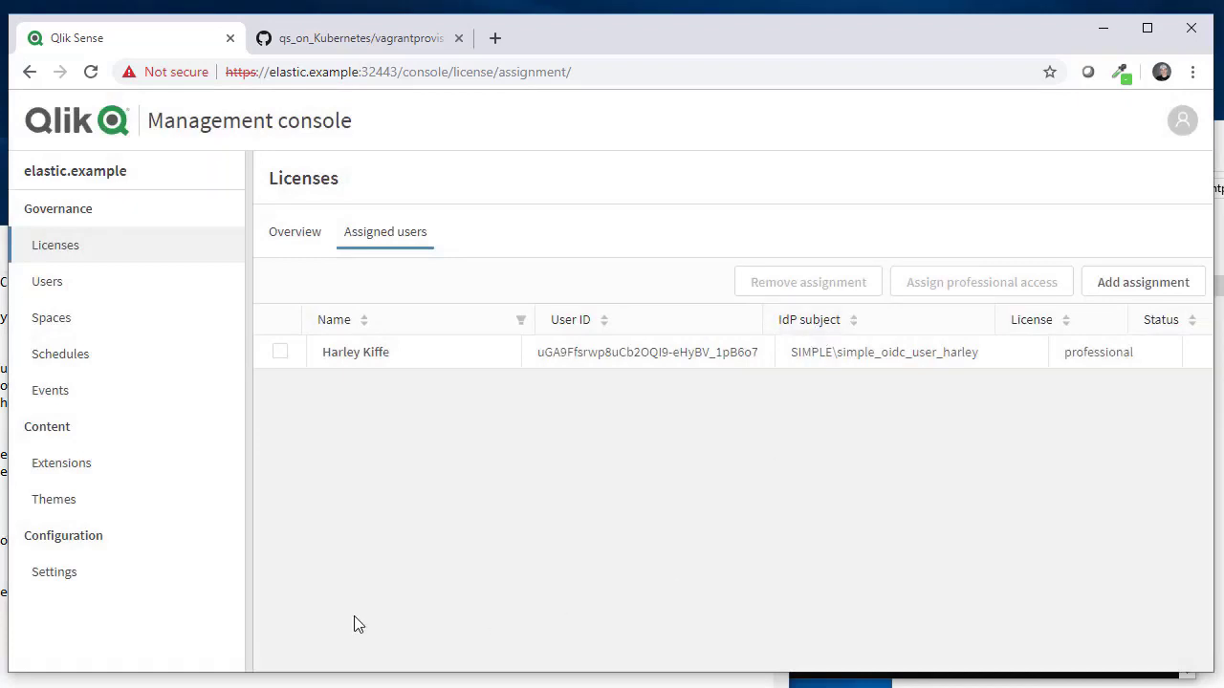
pyautogui.click(54, 572)
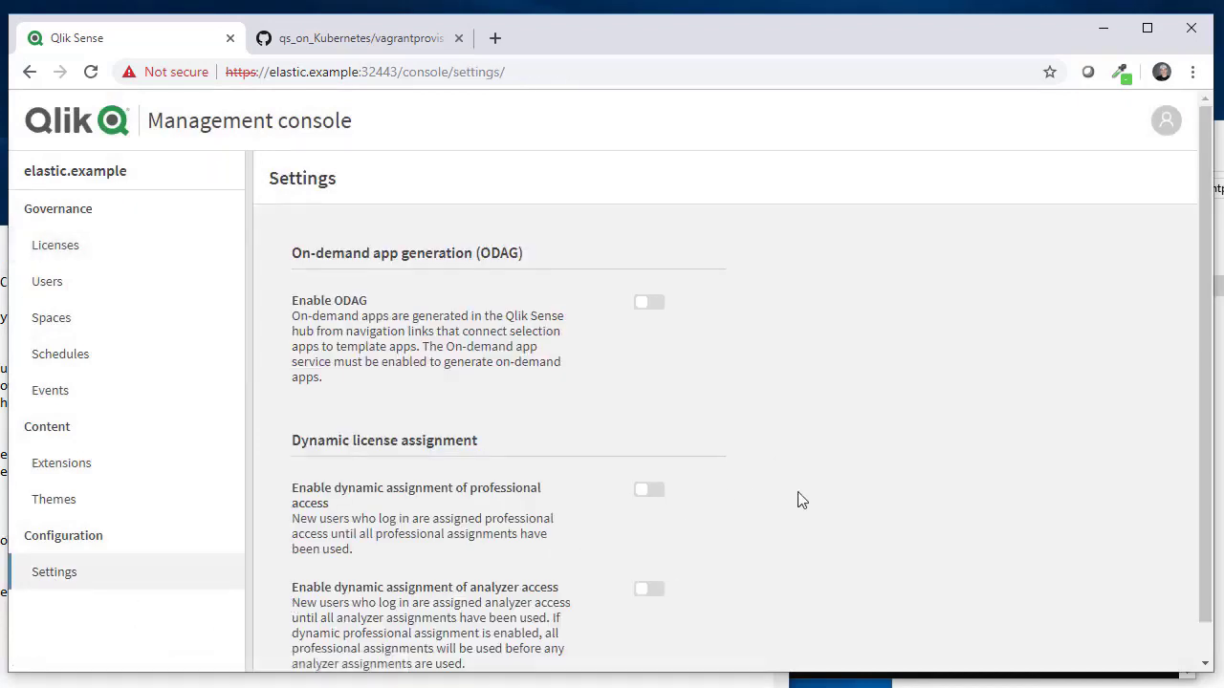
pyautogui.click(649, 588)
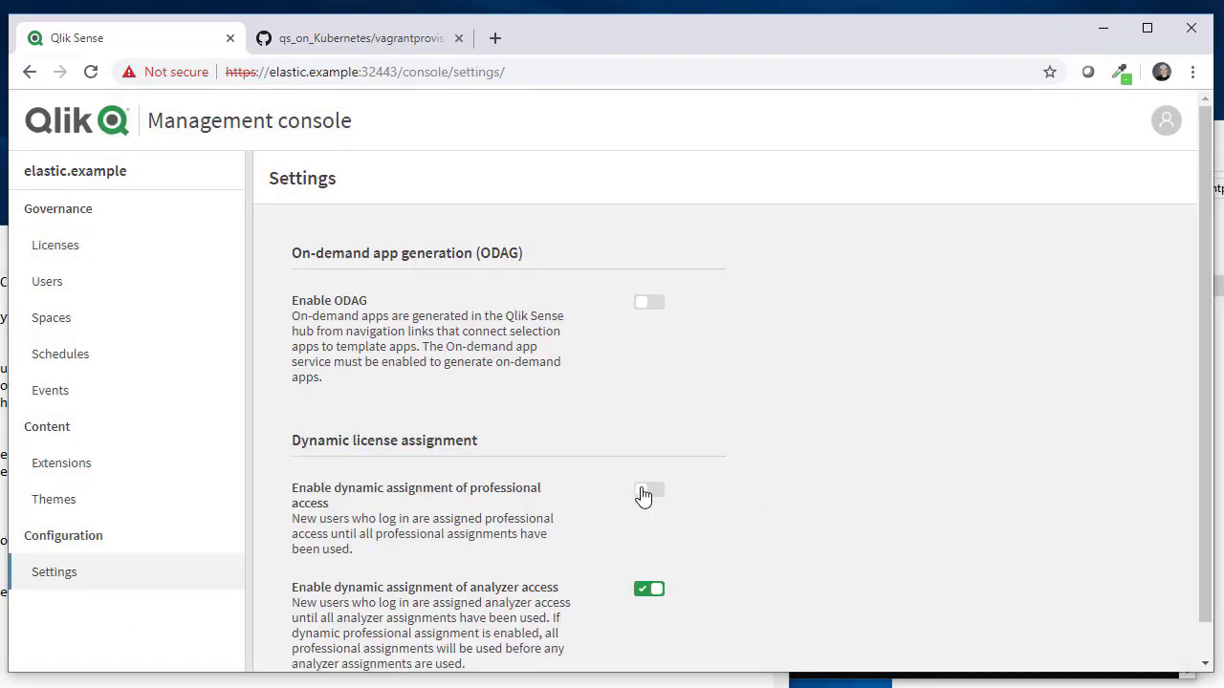
pyautogui.click(649, 489)
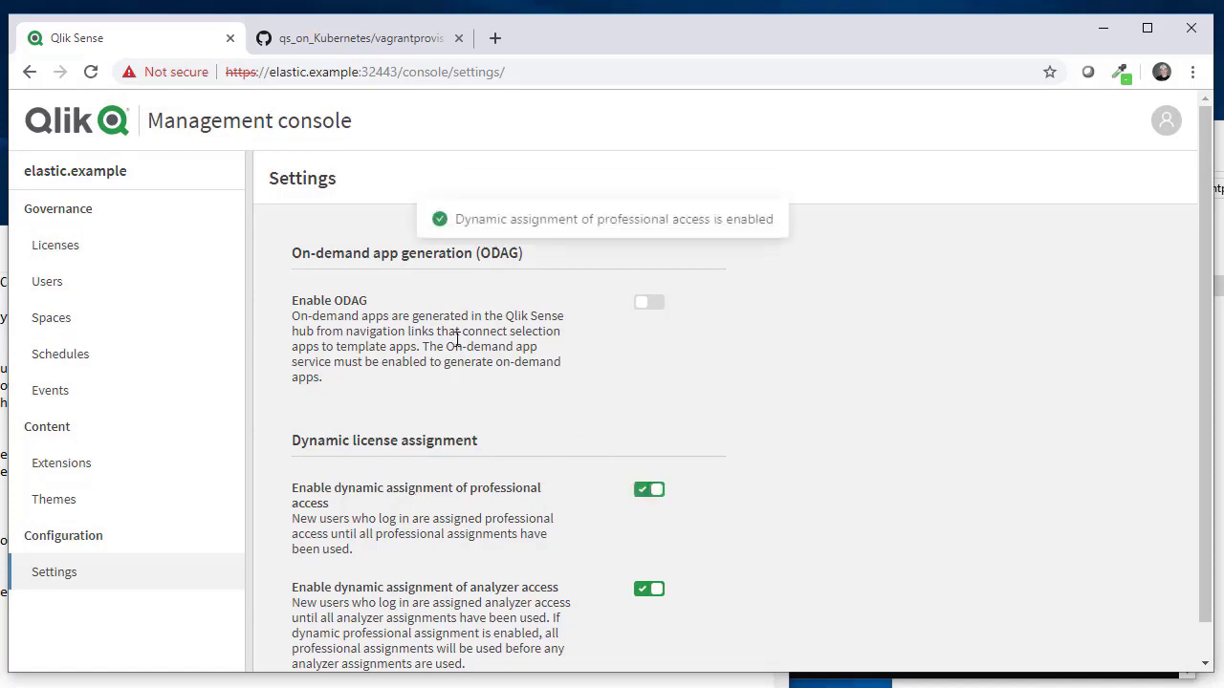
pyautogui.click(382, 72)
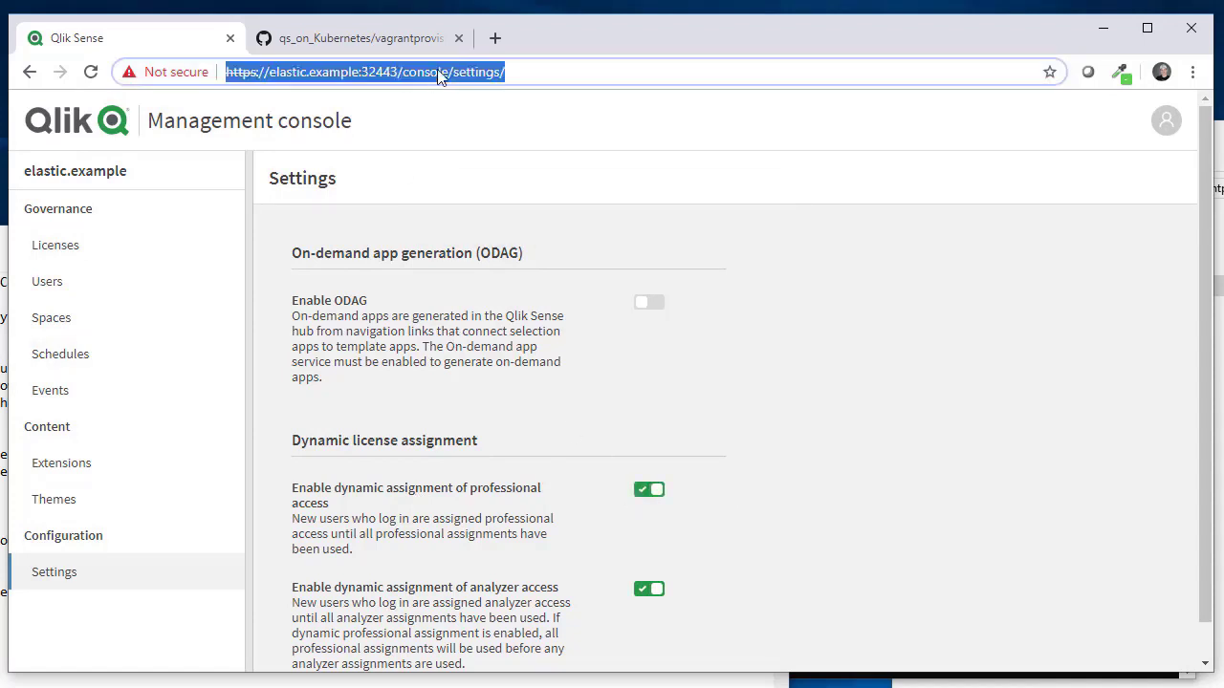
pyautogui.write('https://elastic.example:32443/')
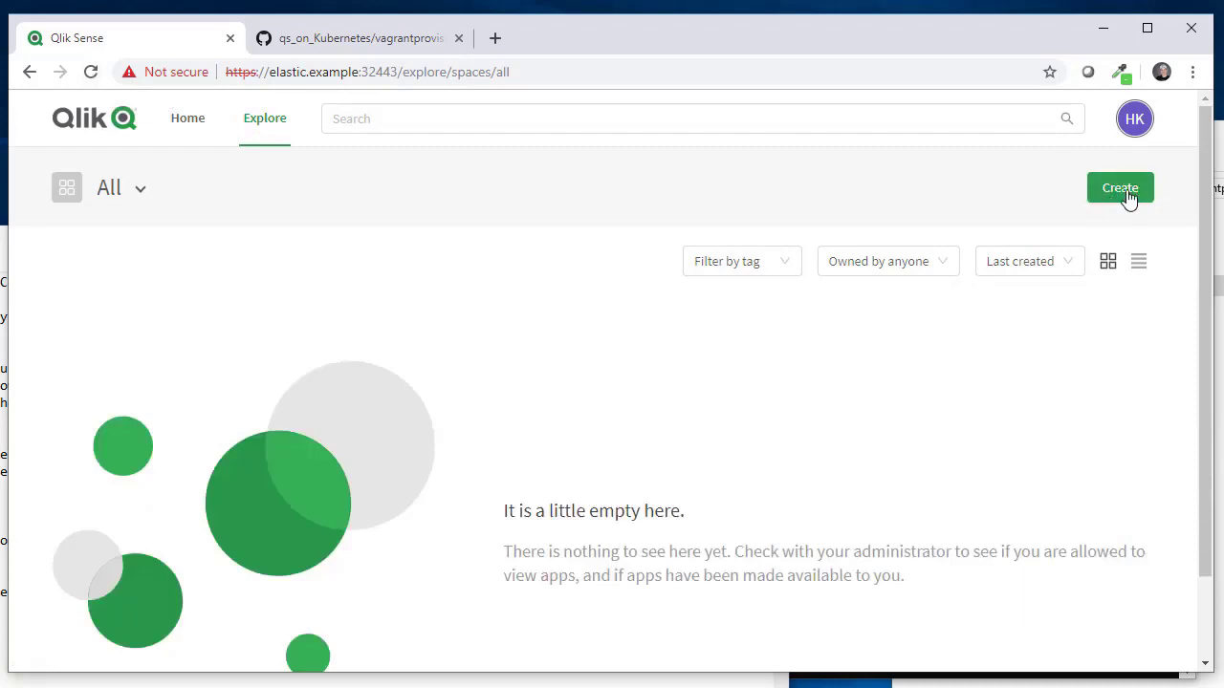
# Create an app named Demo and open it from the notification.
pyautogui.click(1119, 187)
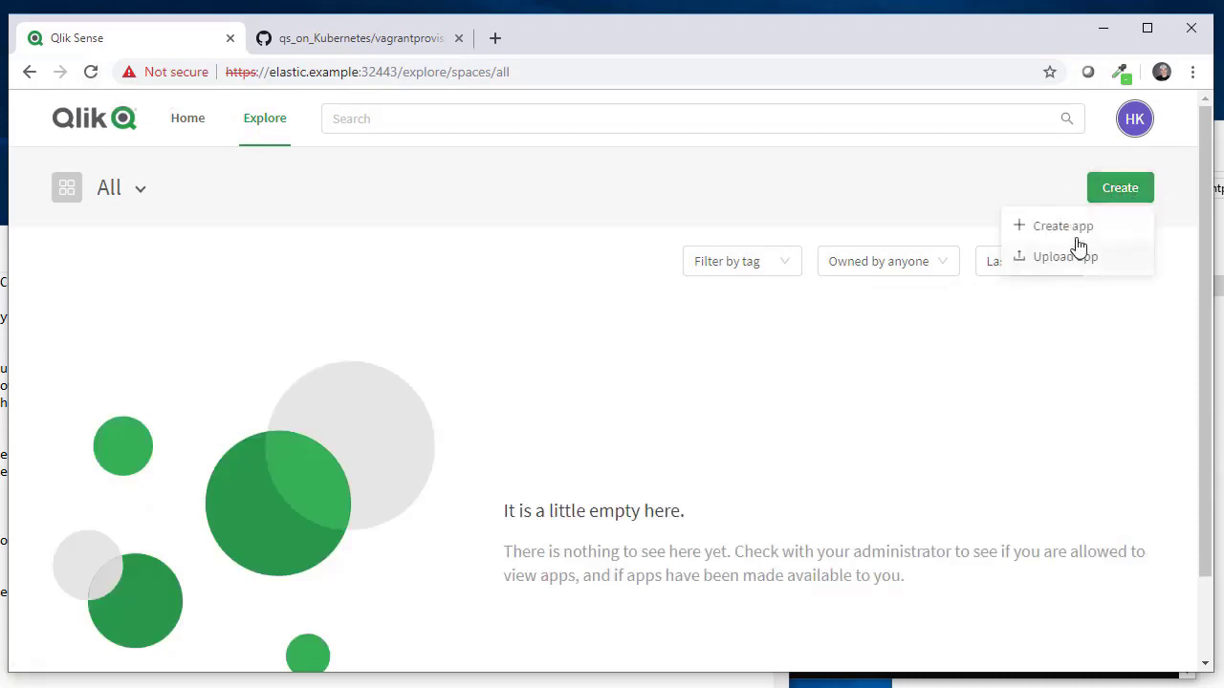
pyautogui.click(1062, 226)
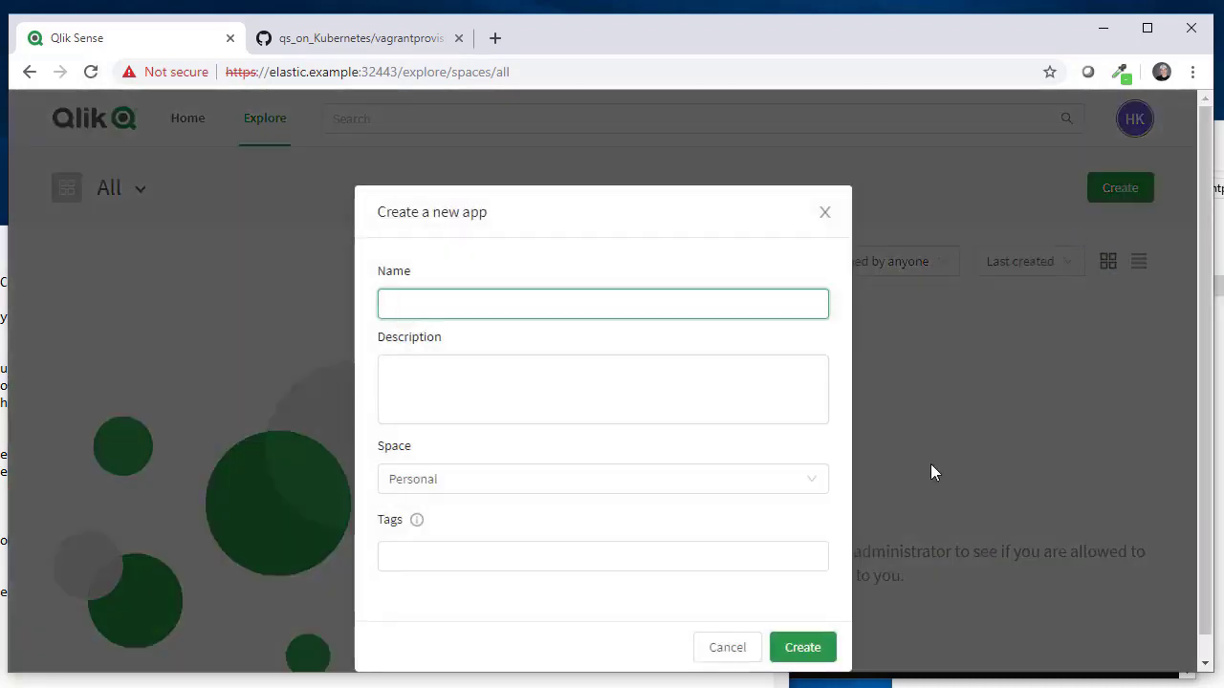
pyautogui.write('Demo')
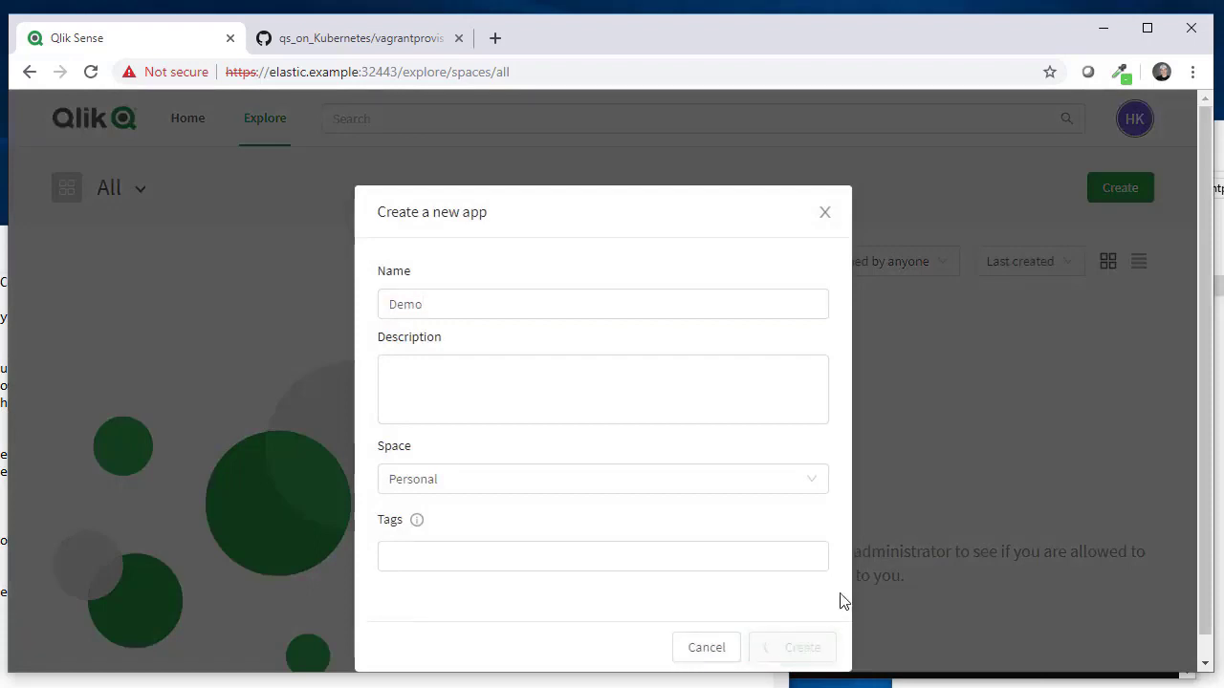
pyautogui.click(801, 648)
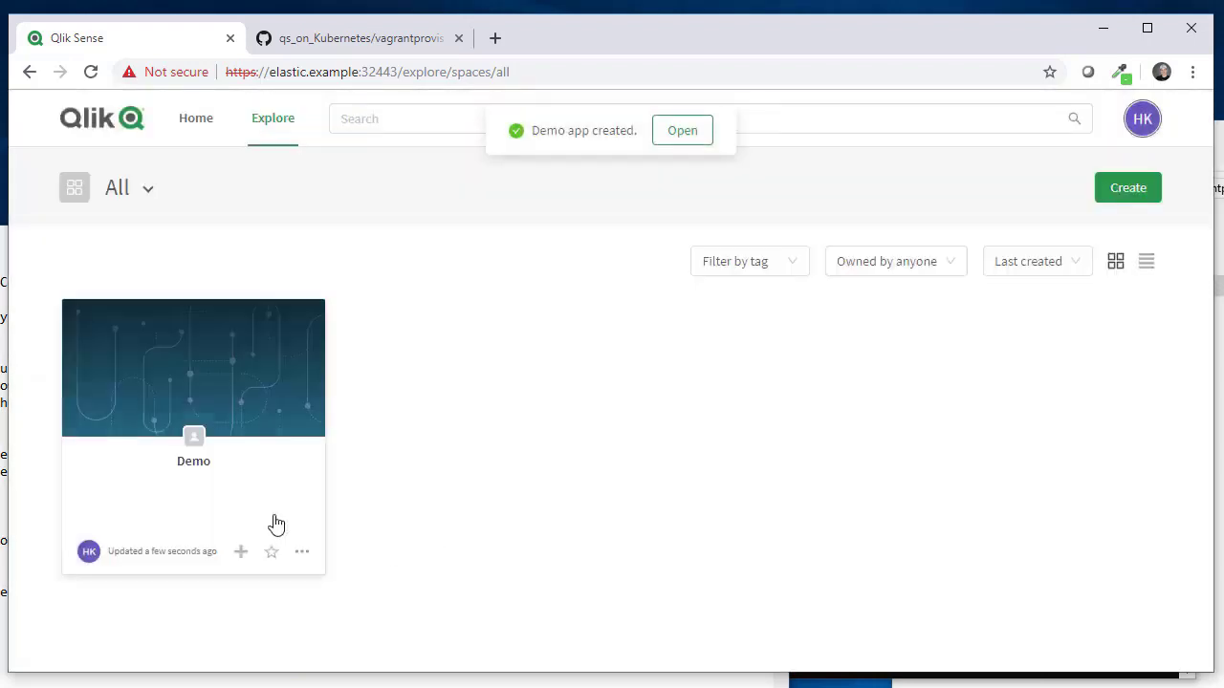
pyautogui.click(272, 552)
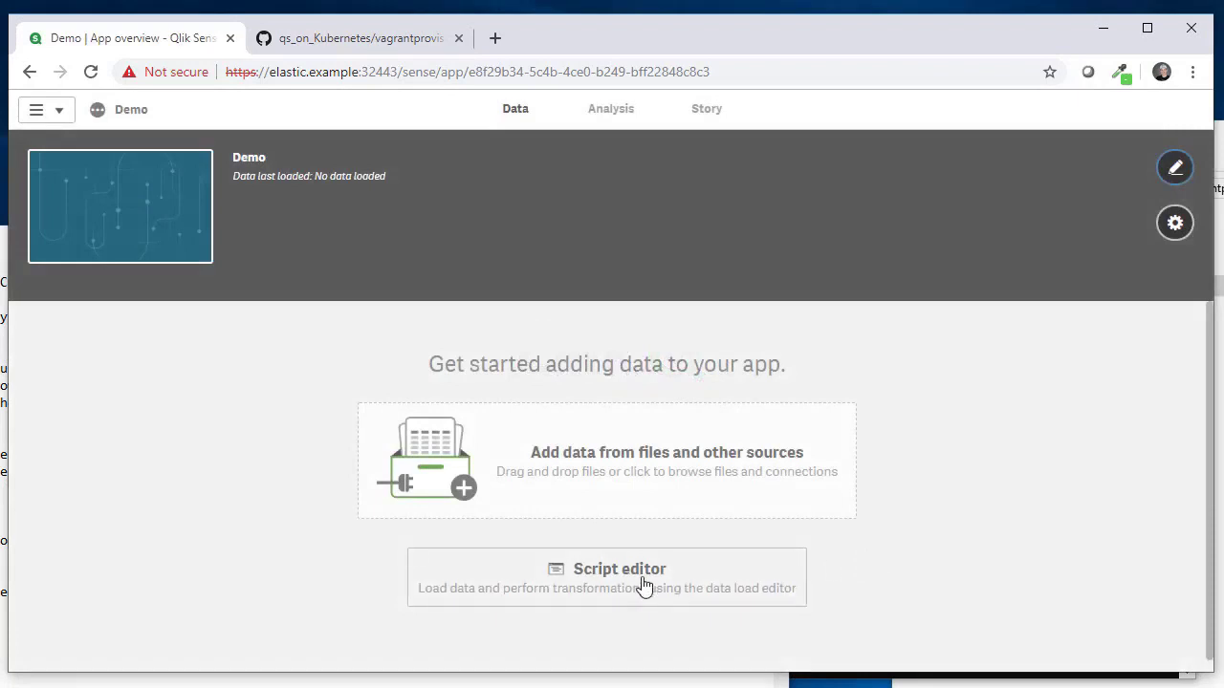
# In Demo's script editor, start a new data connection and choose REST.
pyautogui.click(606, 577)
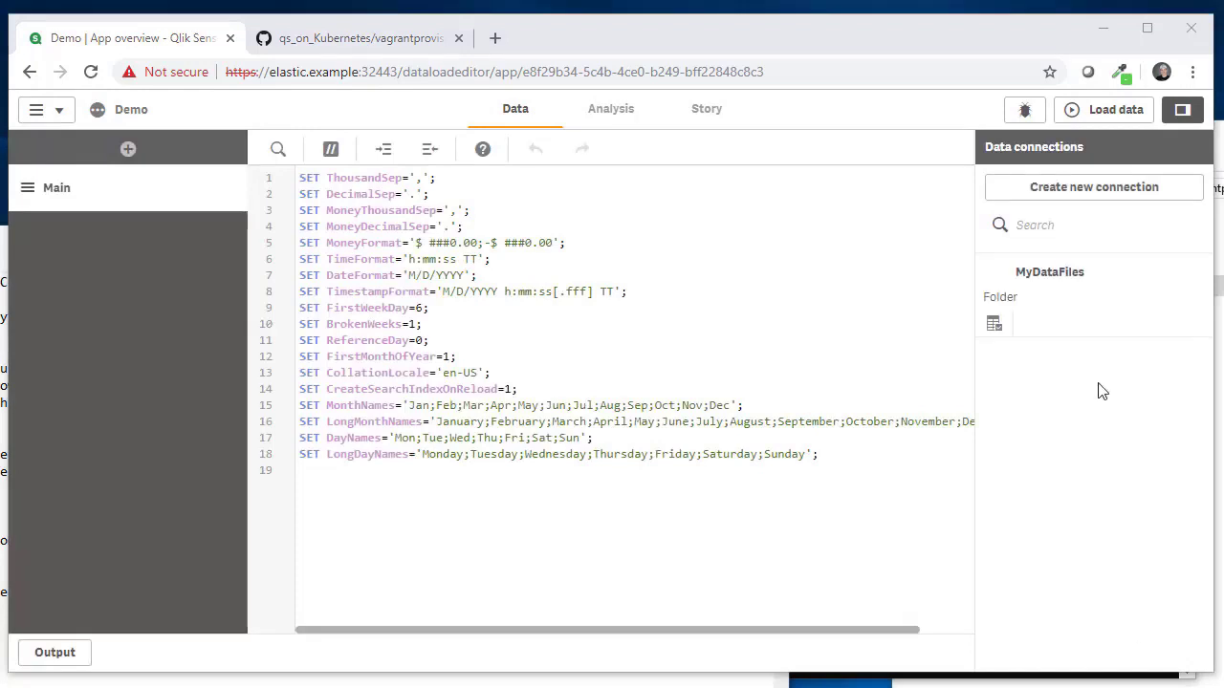
pyautogui.click(1093, 186)
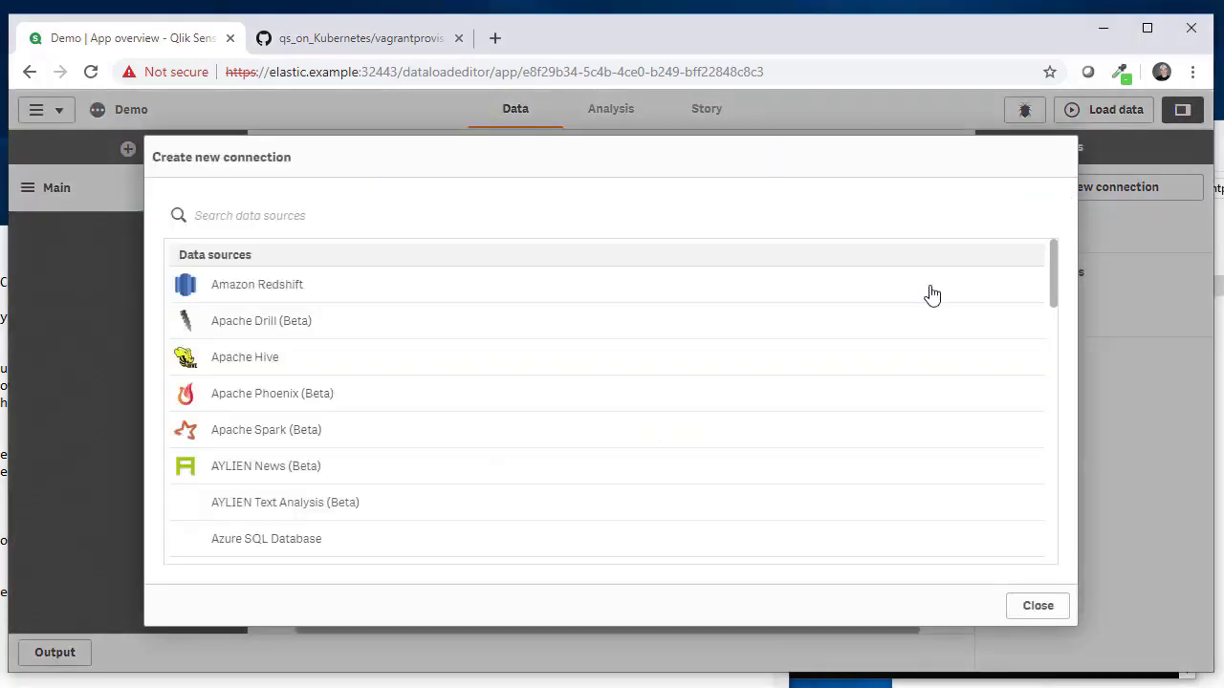
pyautogui.moveTo(620, 406)
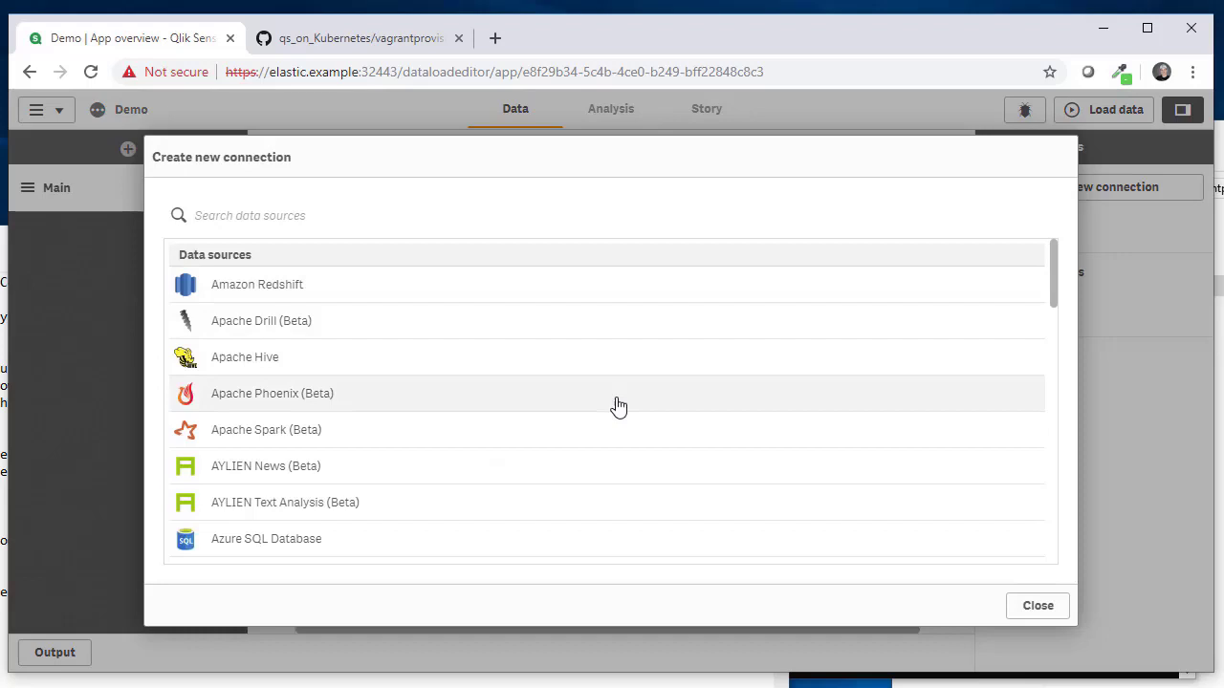
pyautogui.scroll(-3)
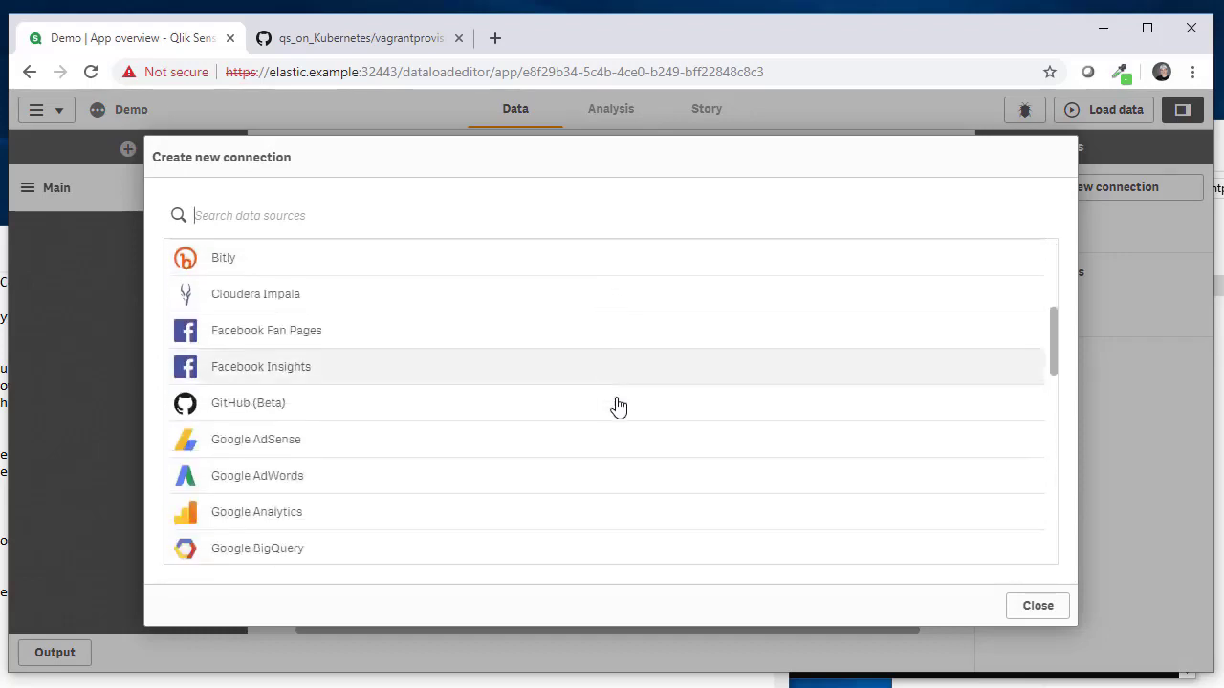
pyautogui.scroll(-3)
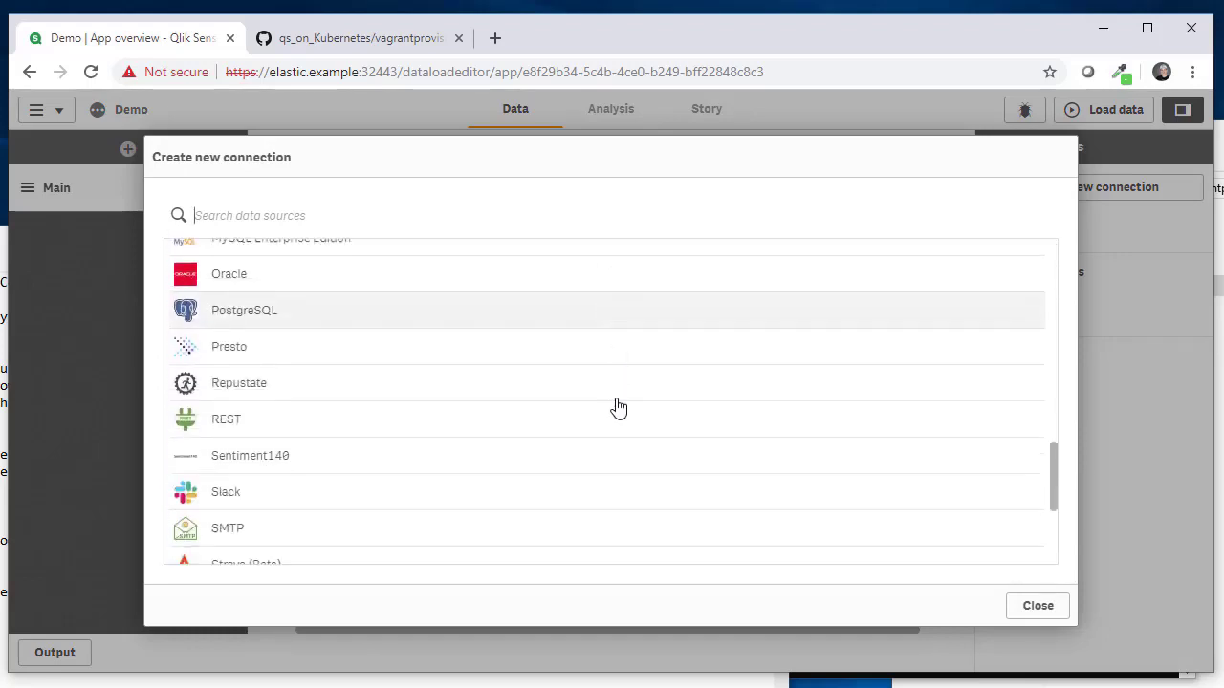
pyautogui.scroll(-3)
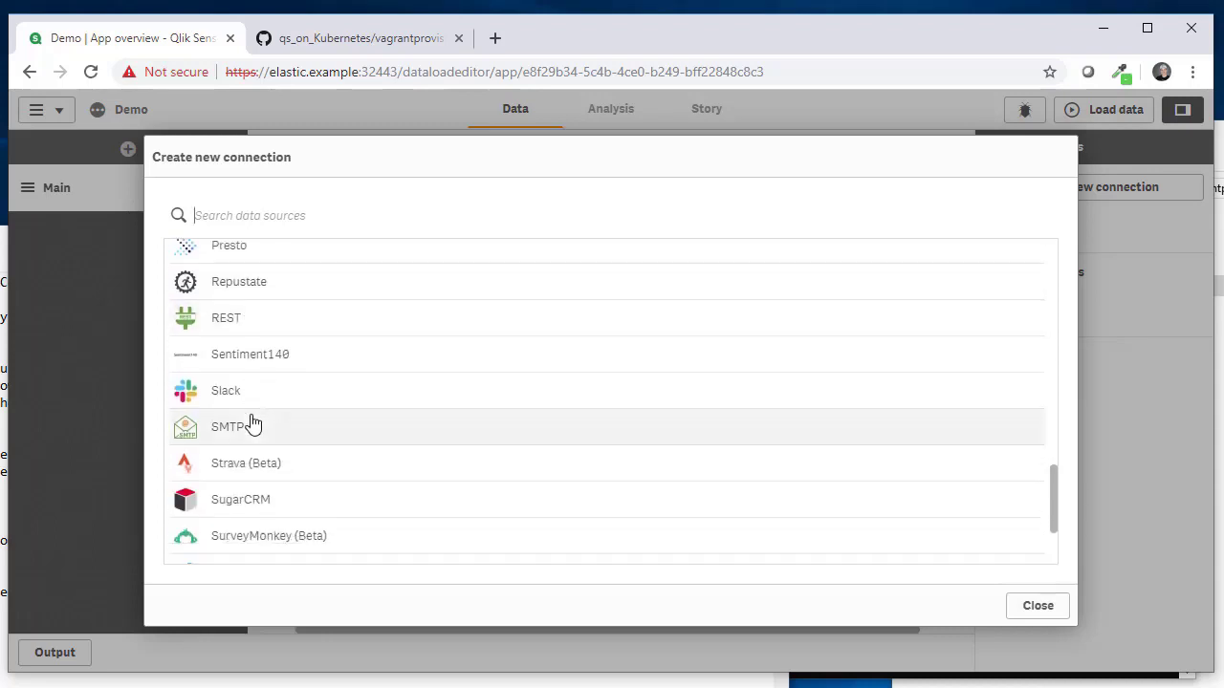
pyautogui.scroll(-3)
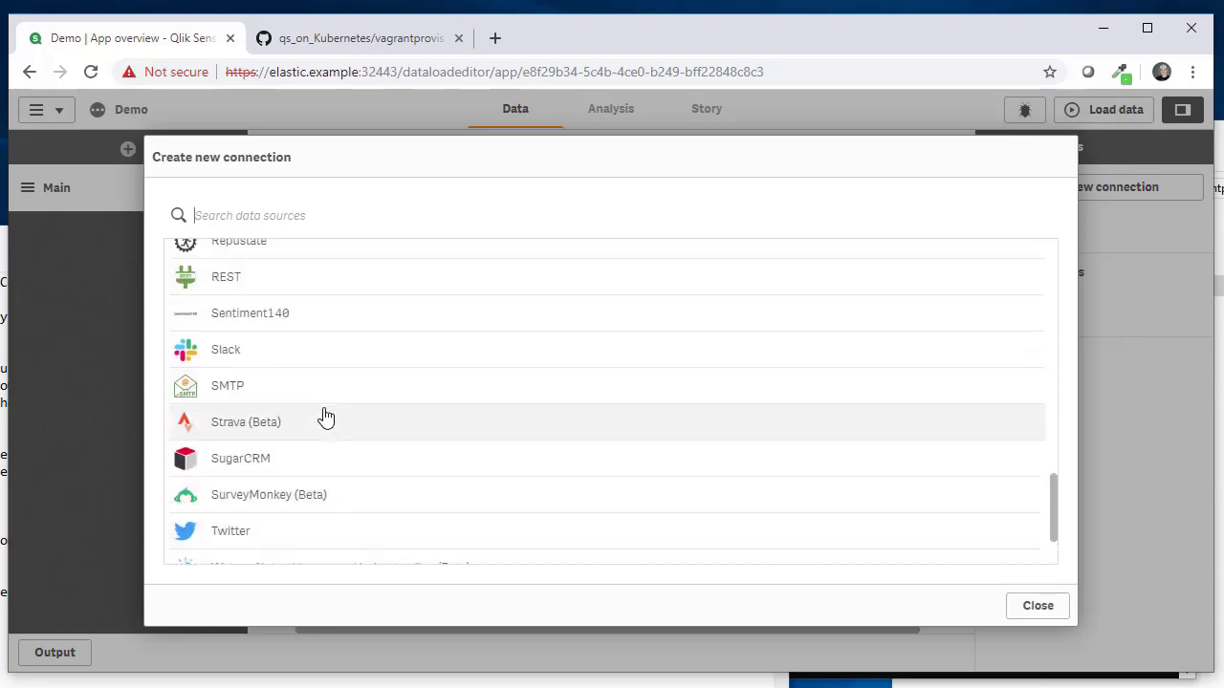
pyautogui.click(226, 277)
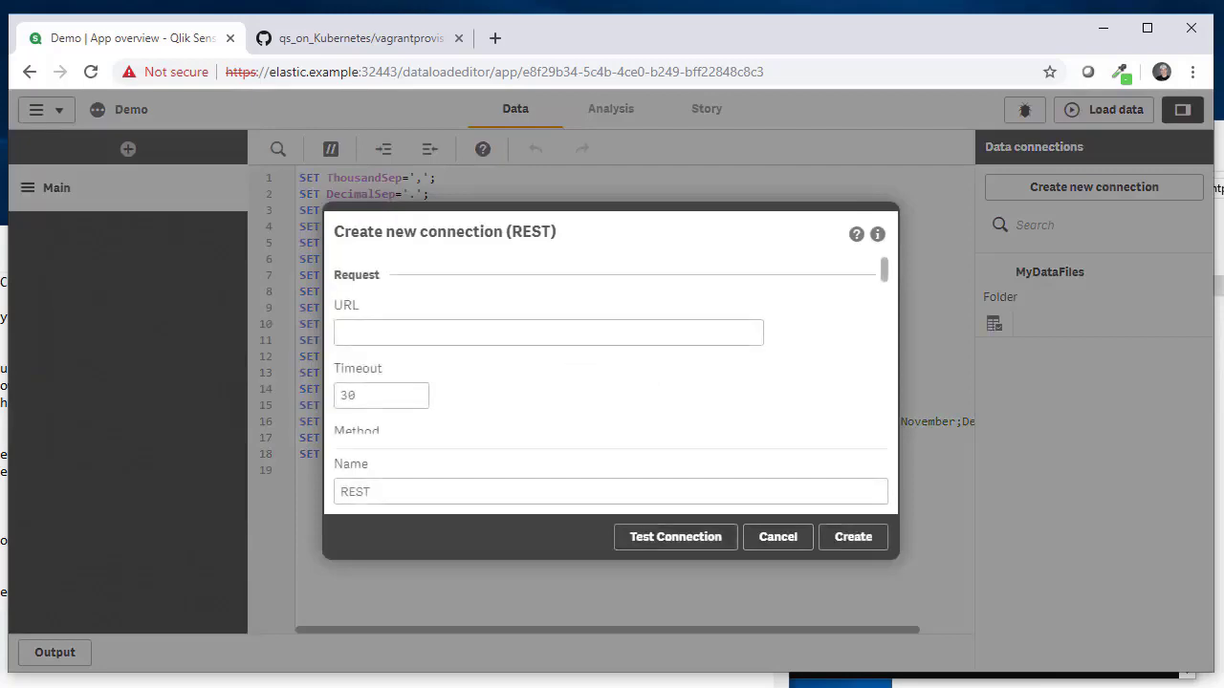
# Open northwind.json as Raw on GitHub and copy its address for the URL field.
pyautogui.click(359, 38)
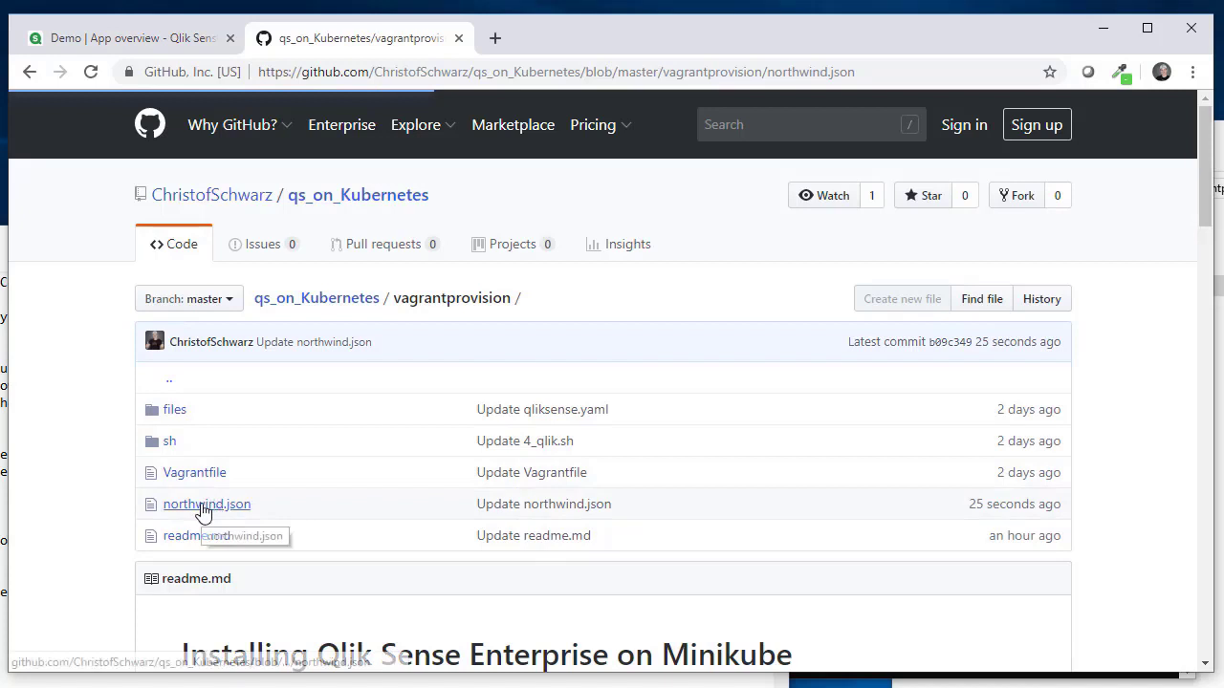
pyautogui.moveTo(228, 513)
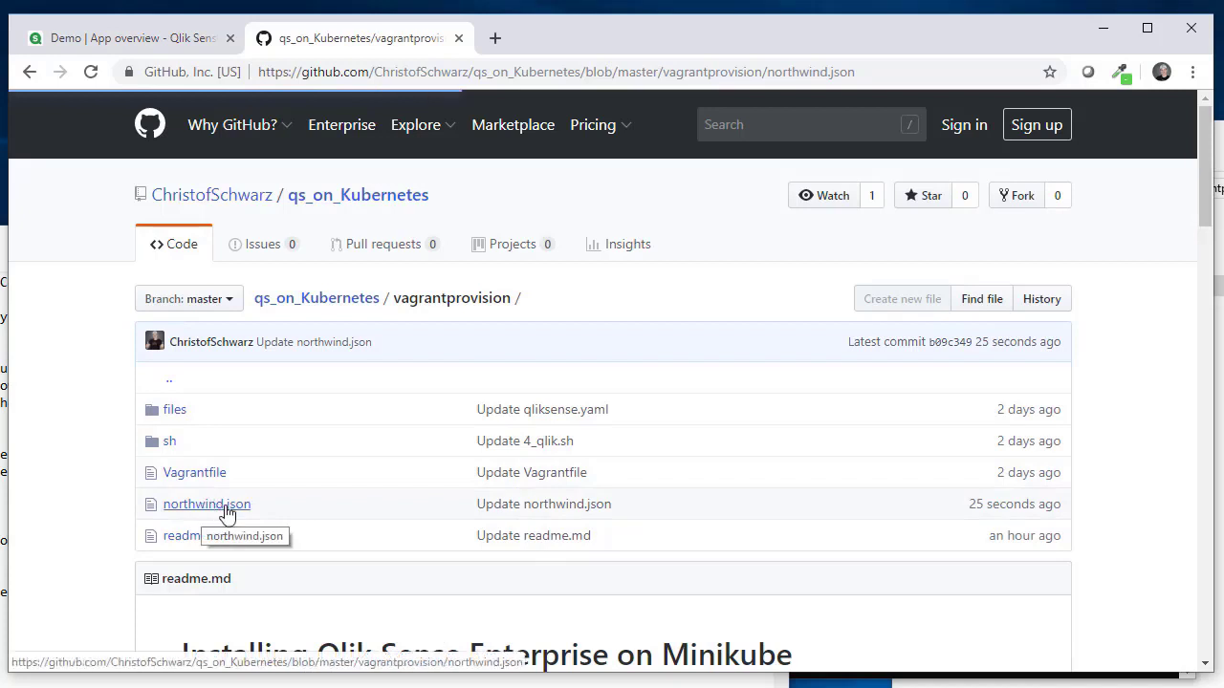
pyautogui.click(206, 503)
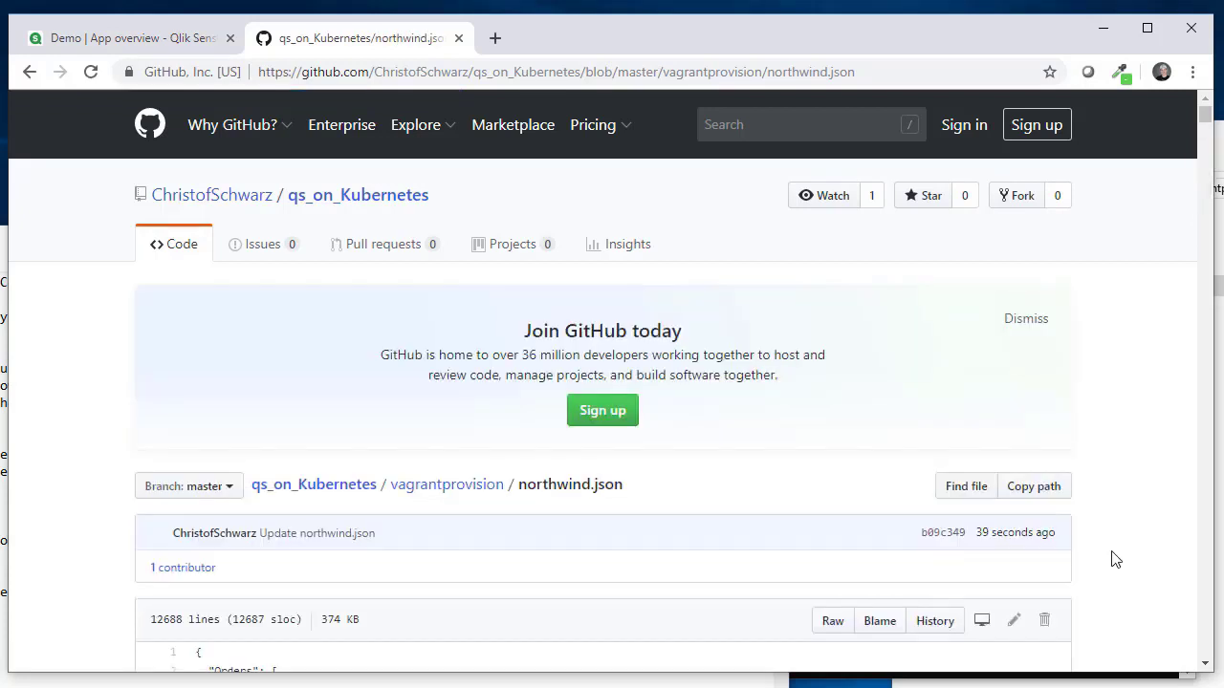
pyautogui.click(831, 620)
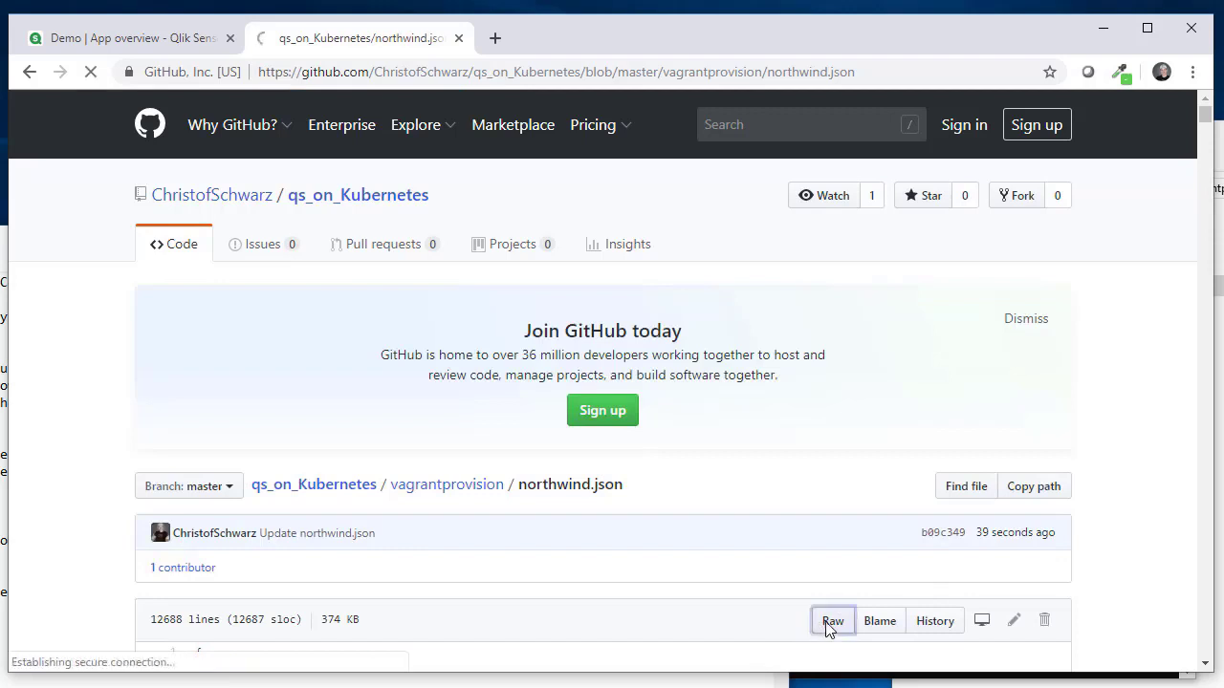
pyautogui.click(832, 620)
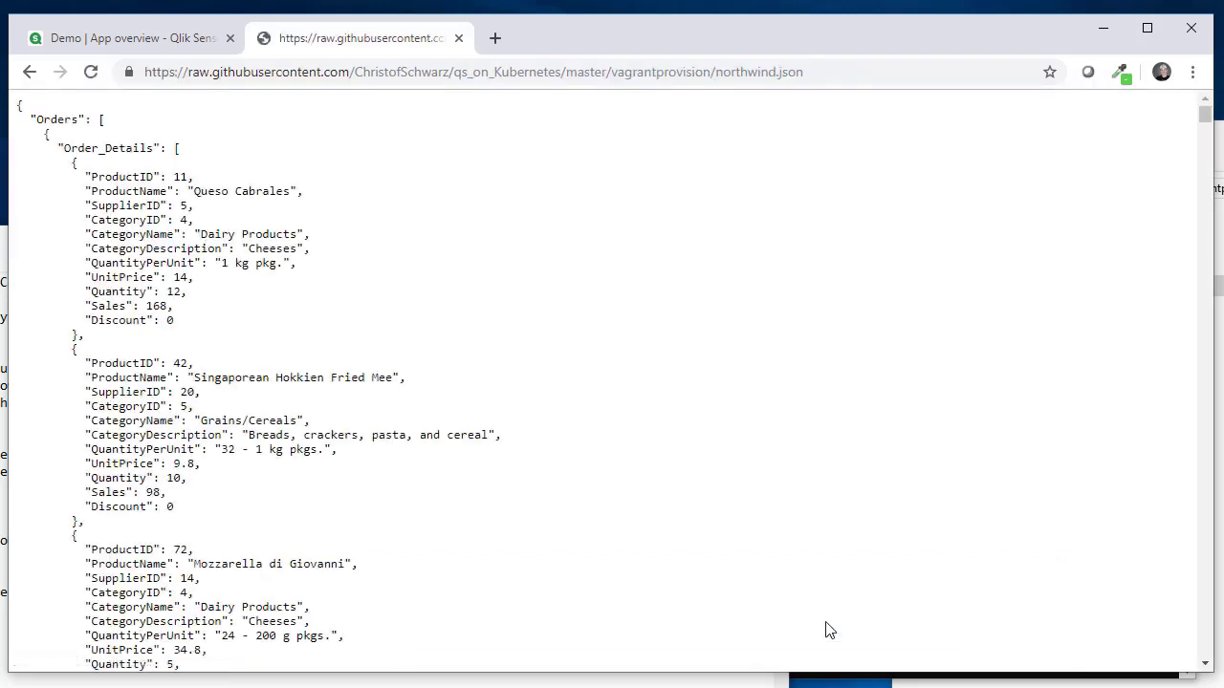
pyautogui.click(473, 71)
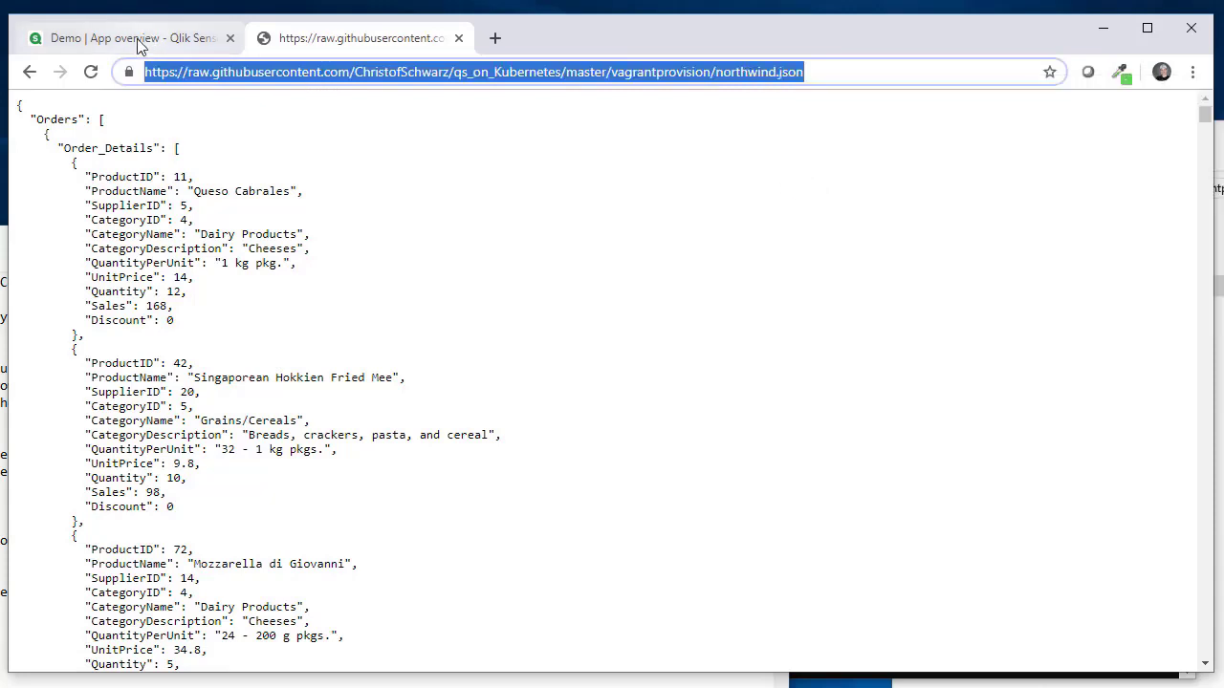
pyautogui.rightClick(548, 332)
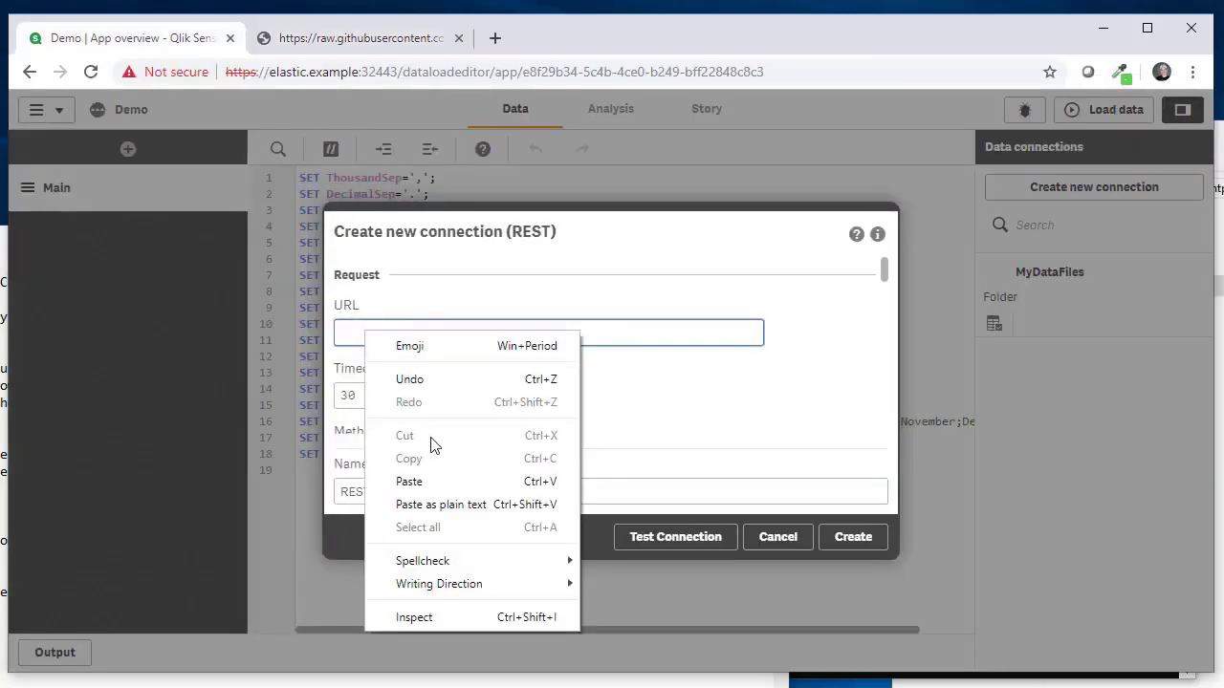
# Create the northwind.json REST connection and insert load script for Orders and Order_Details.
pyautogui.click(408, 481)
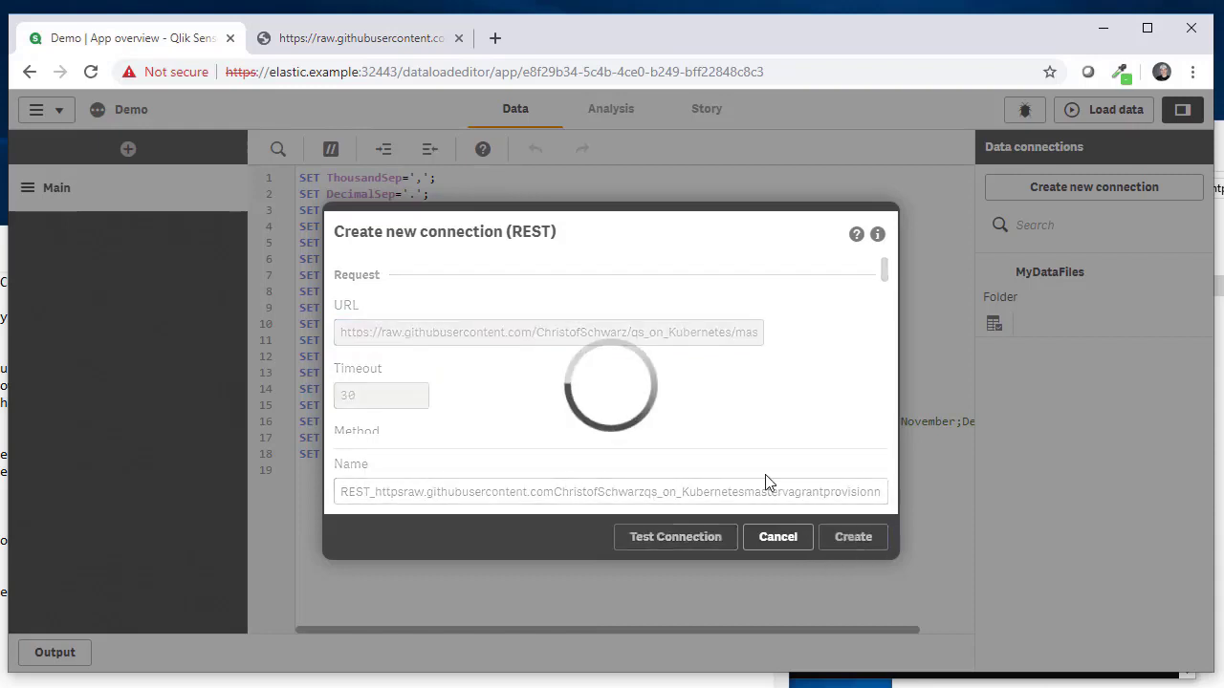
pyautogui.click(851, 536)
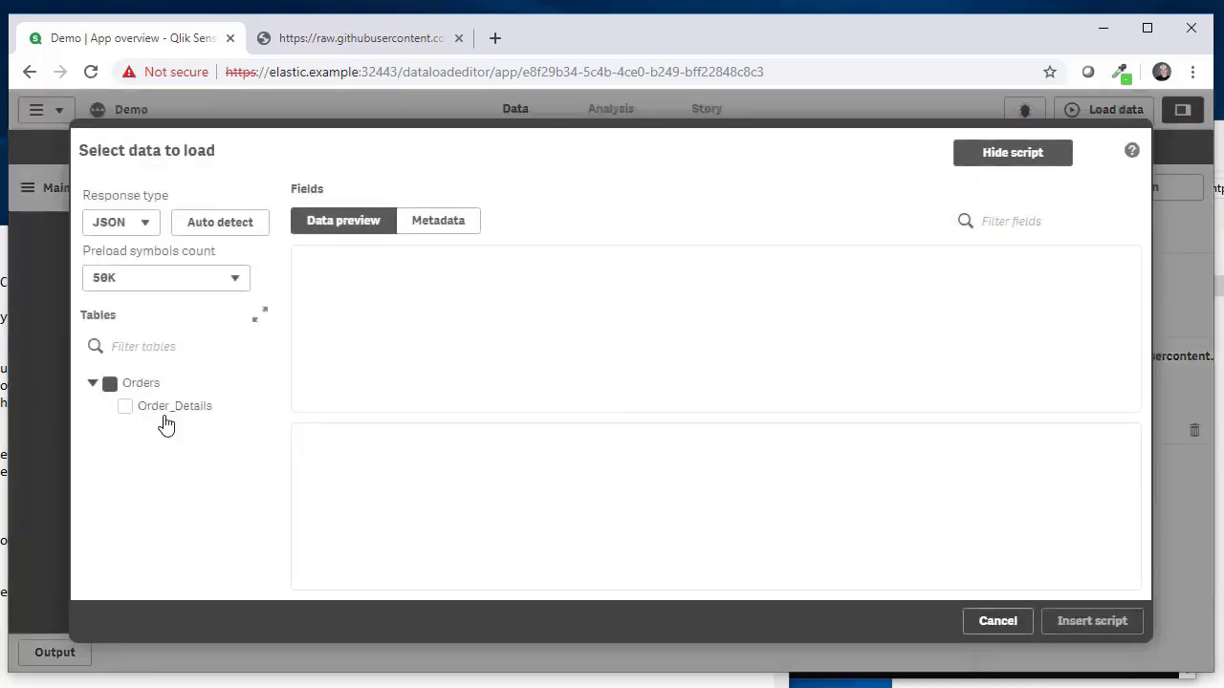
pyautogui.click(124, 405)
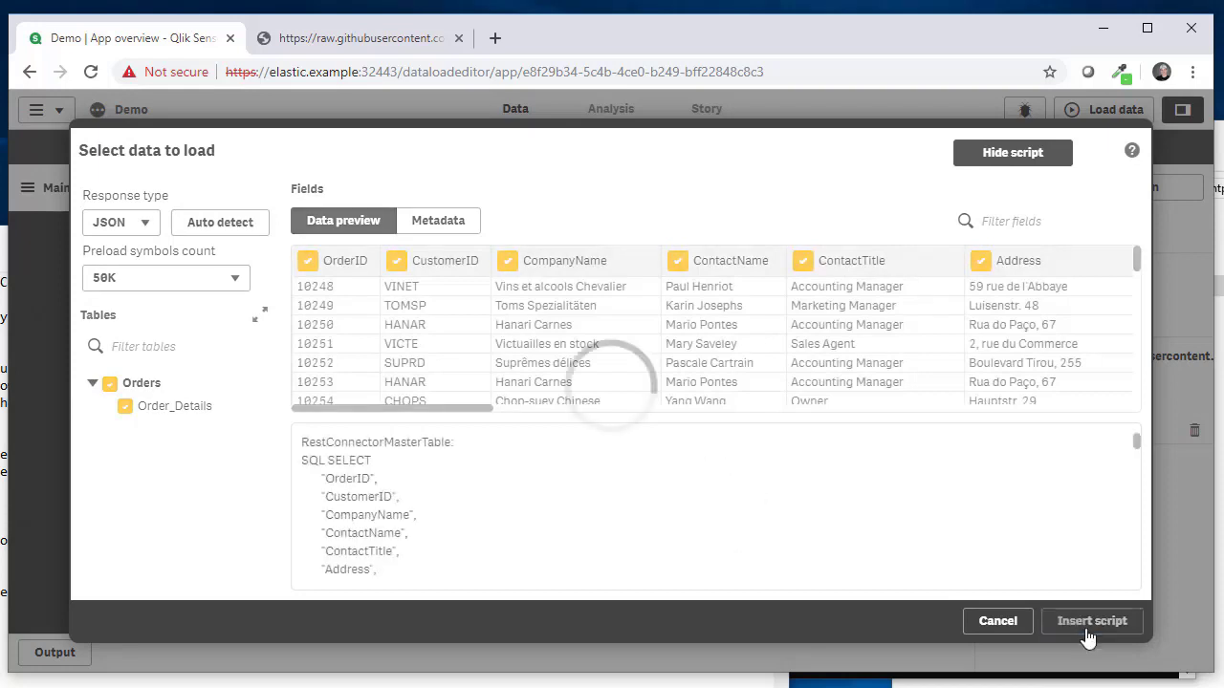
pyautogui.click(1091, 621)
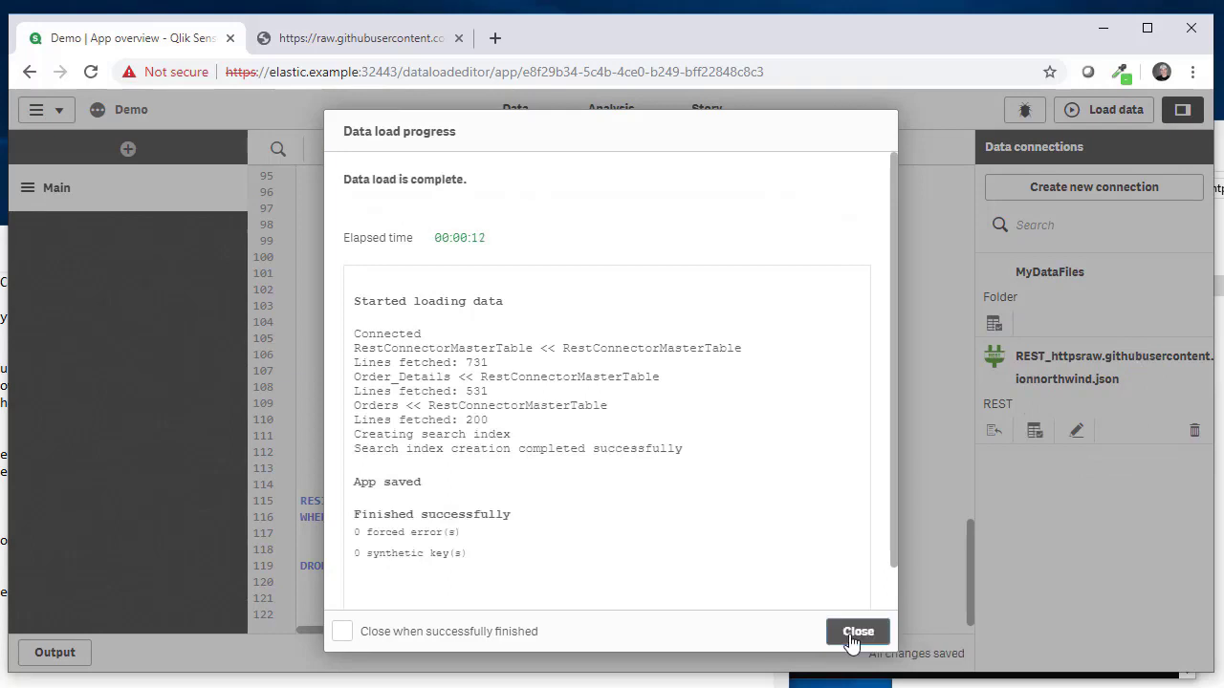
# Browse loaded fields in Insights, then select order 10353 and clear the selection.
pyautogui.click(856, 631)
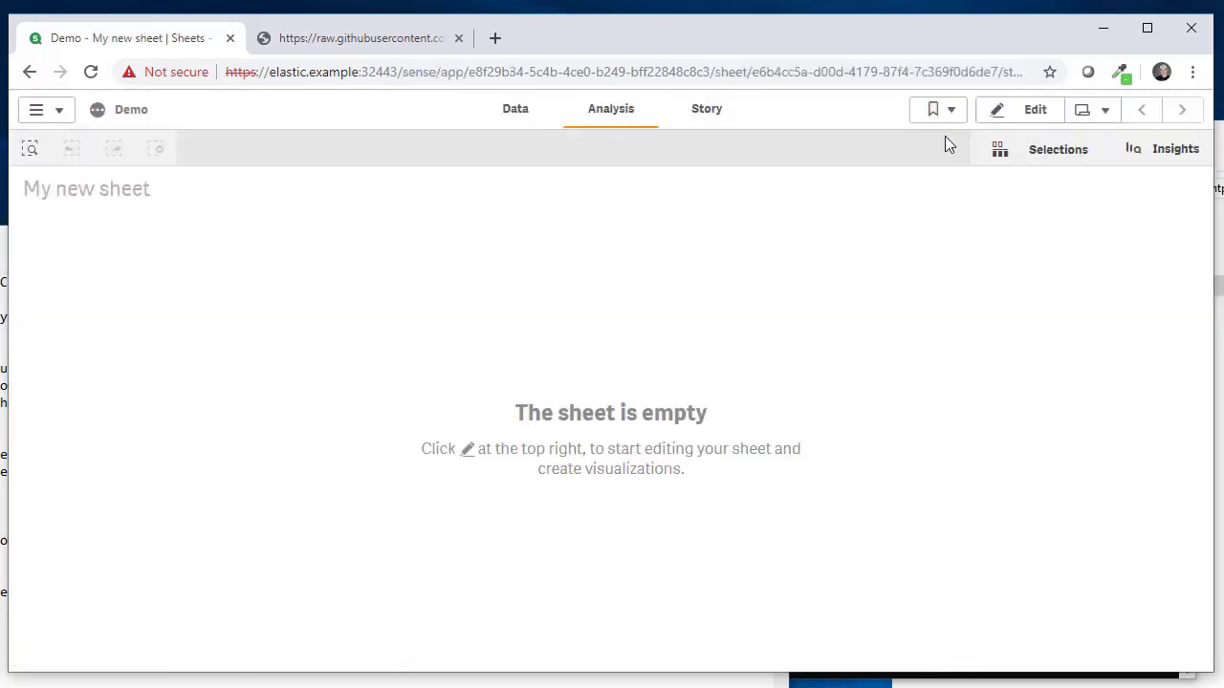
pyautogui.click(1175, 149)
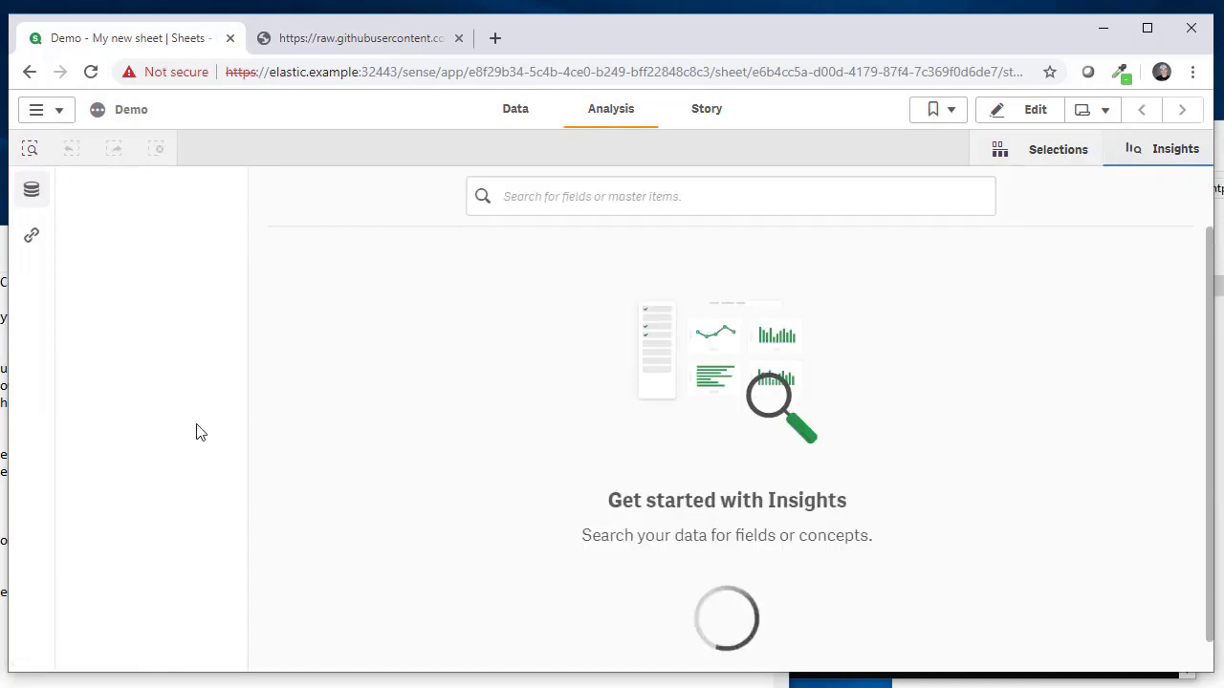
pyautogui.click(31, 188)
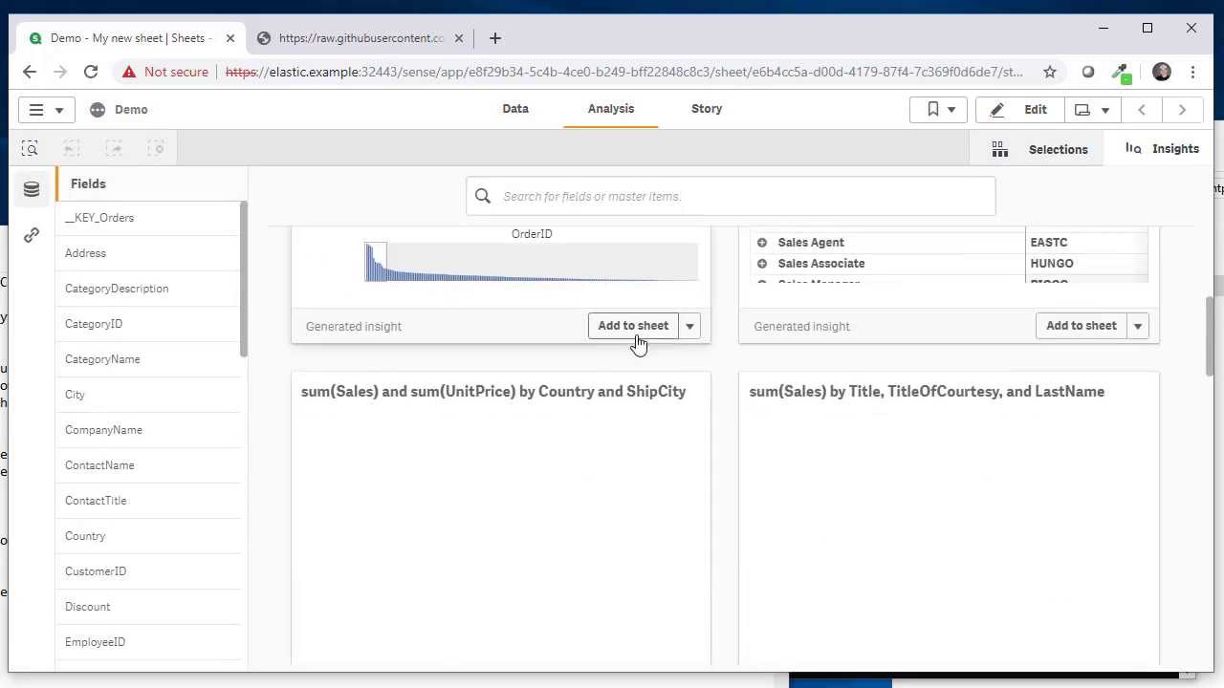
pyautogui.scroll(-3)
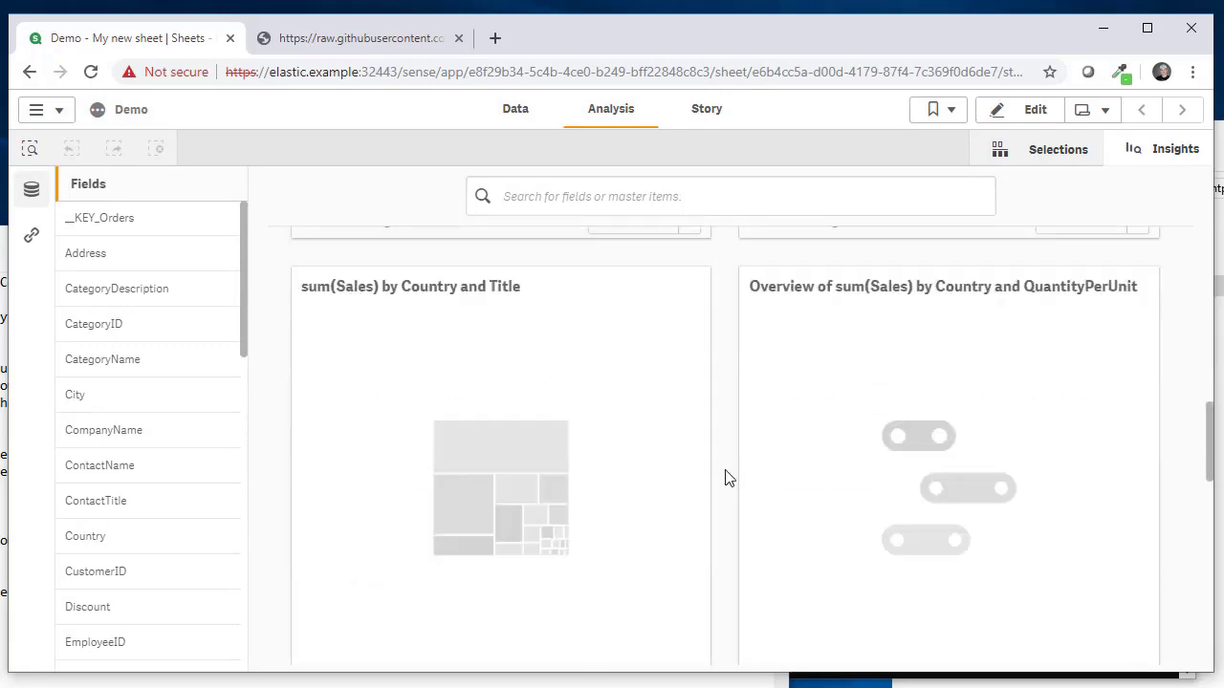
pyautogui.scroll(-3)
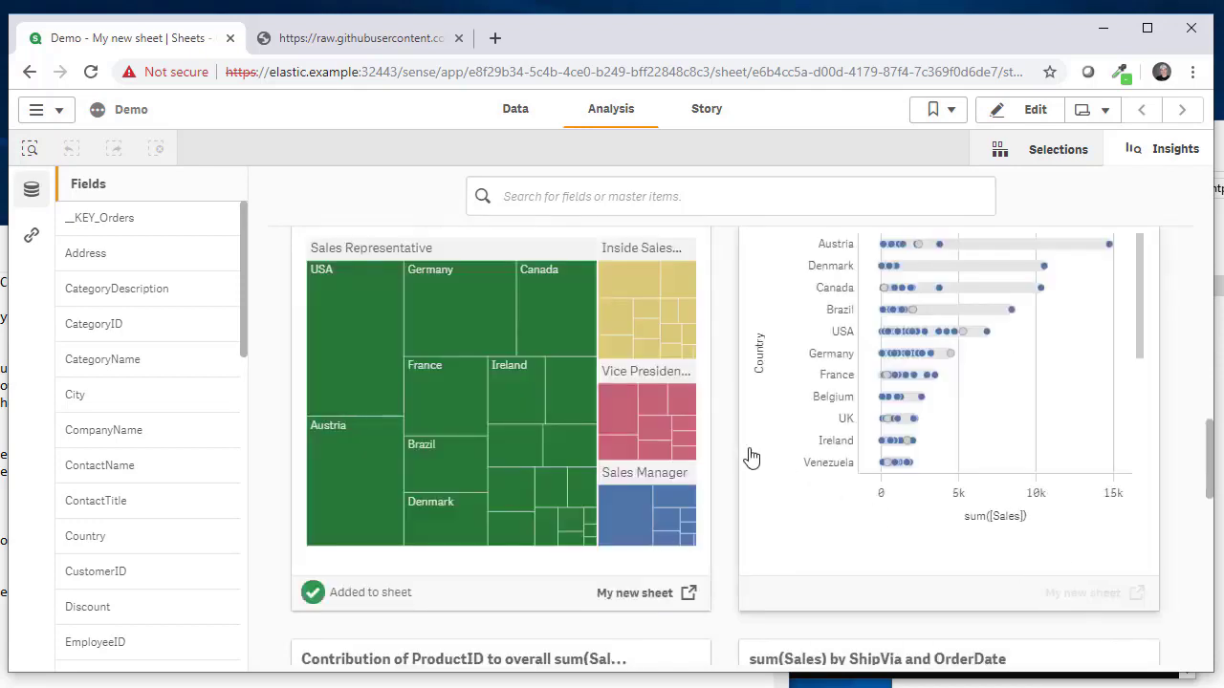
pyautogui.scroll(-3)
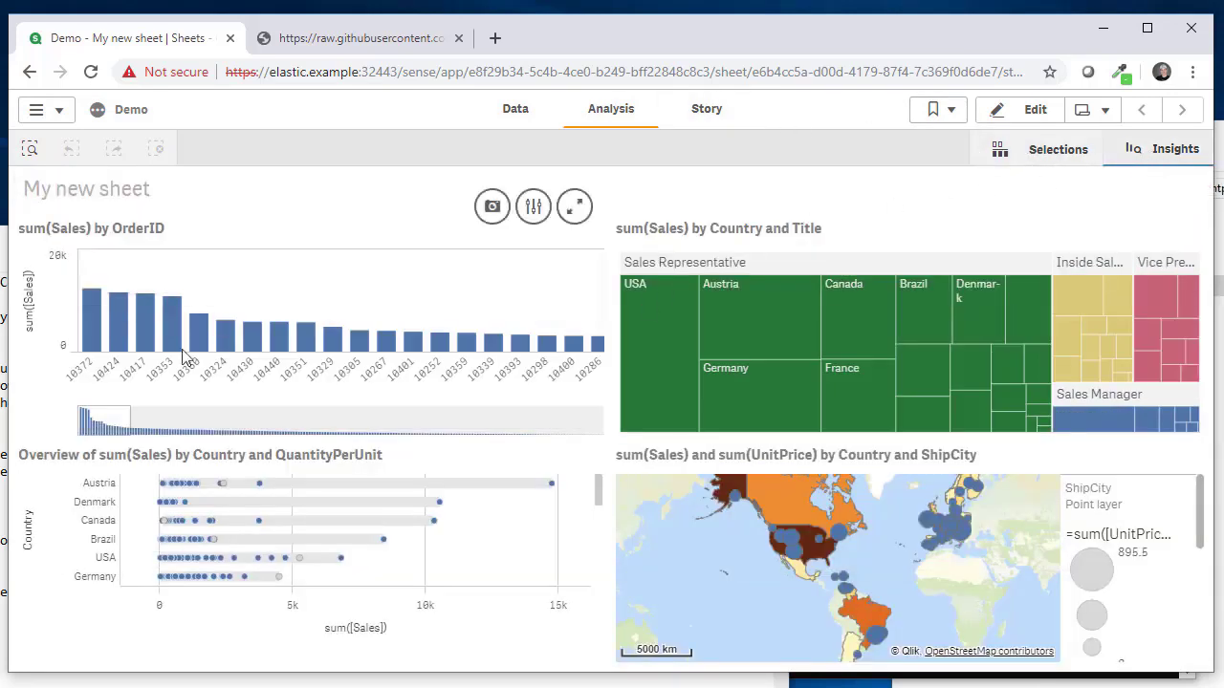
pyautogui.click(172, 315)
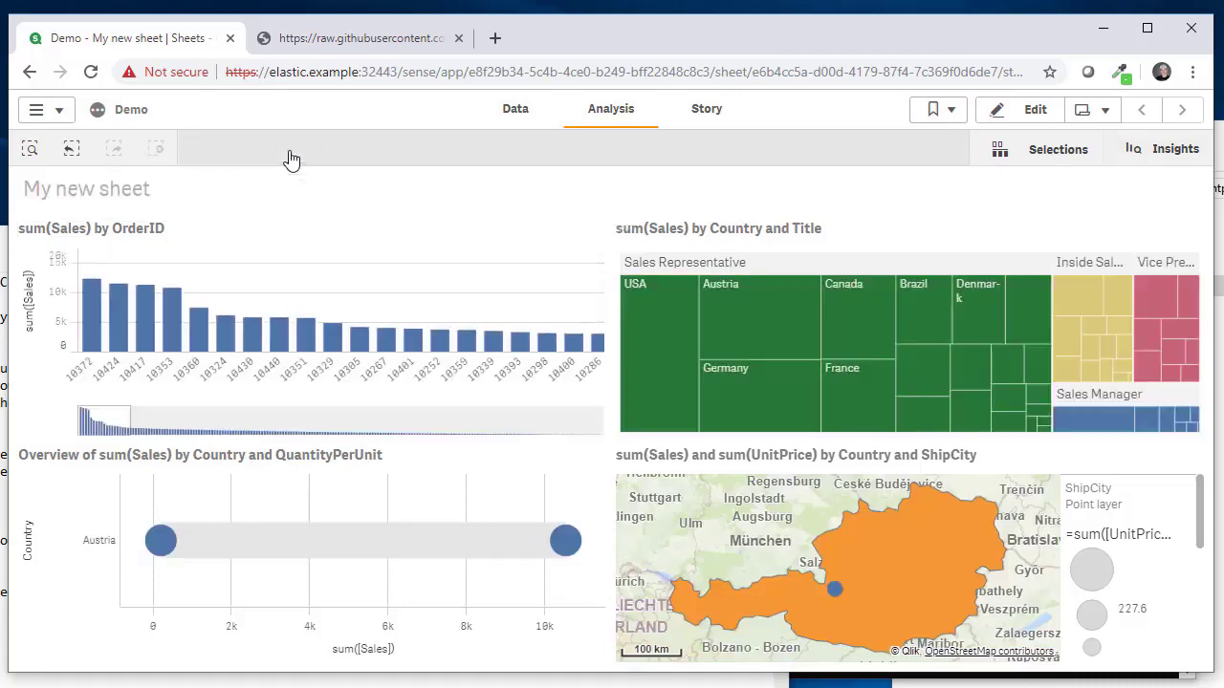
pyautogui.click(36, 109)
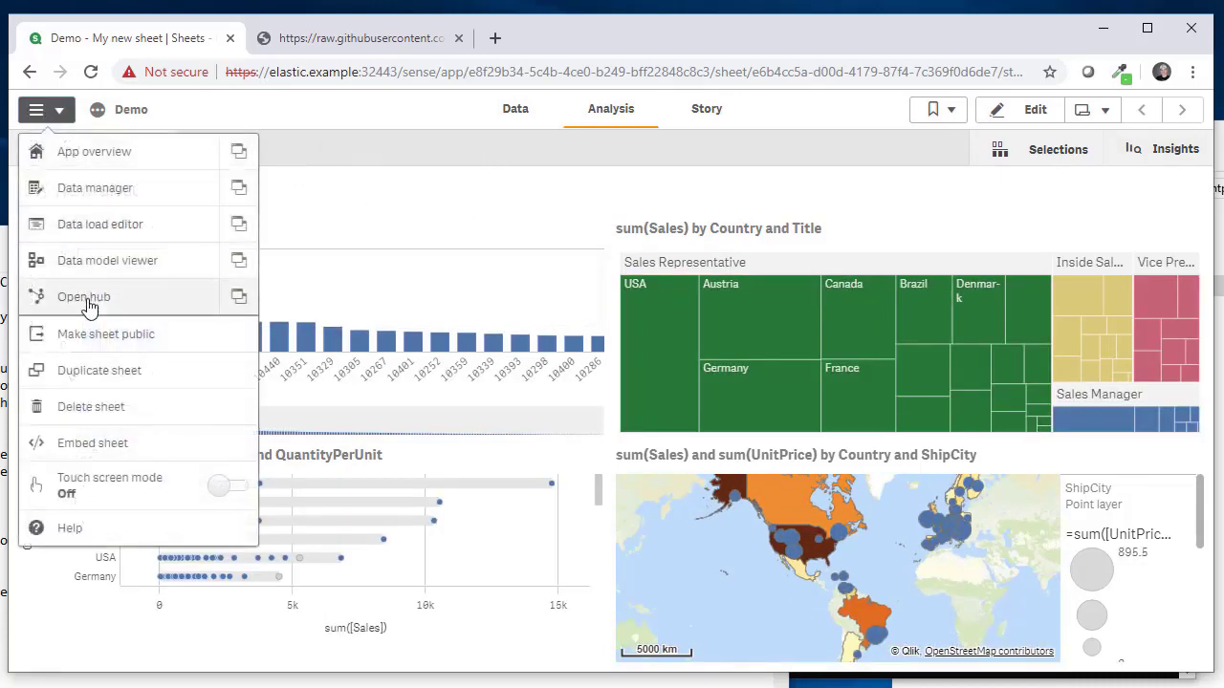
# Return to the hub Home page and show the signed-in user's profile options.
pyautogui.click(83, 297)
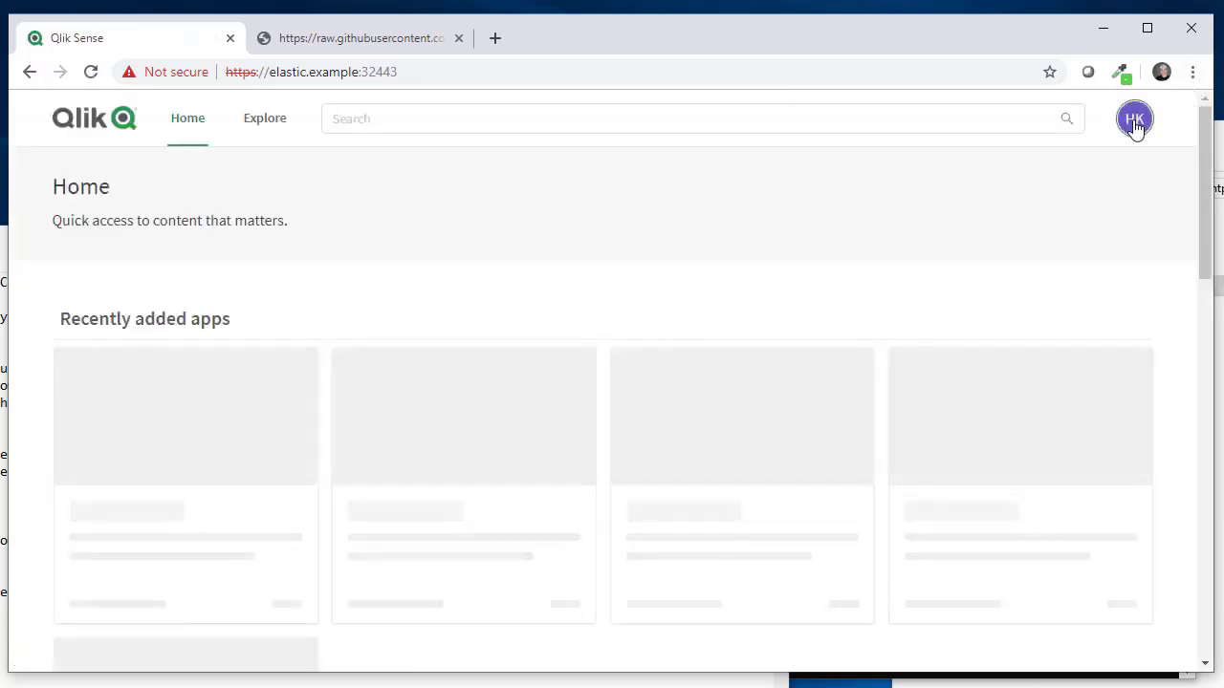
pyautogui.click(1134, 118)
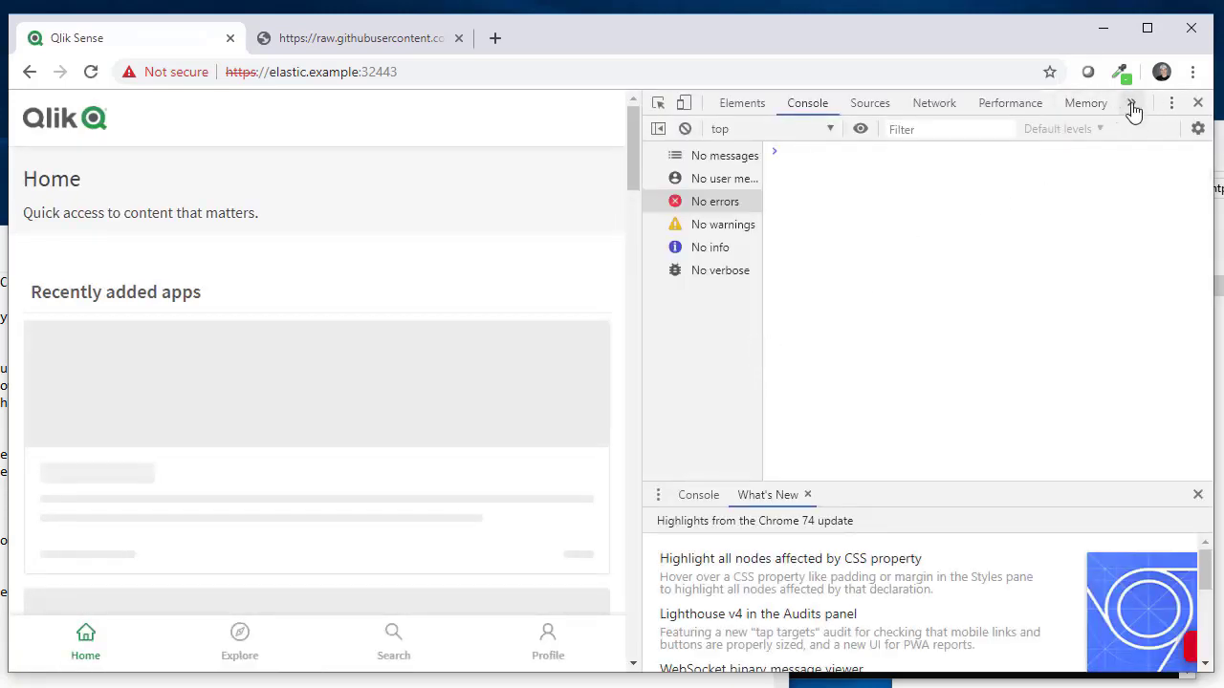
# Clear all of the Qlik site's cookies from DevTools' Application storage panel.
pyautogui.click(1007, 102)
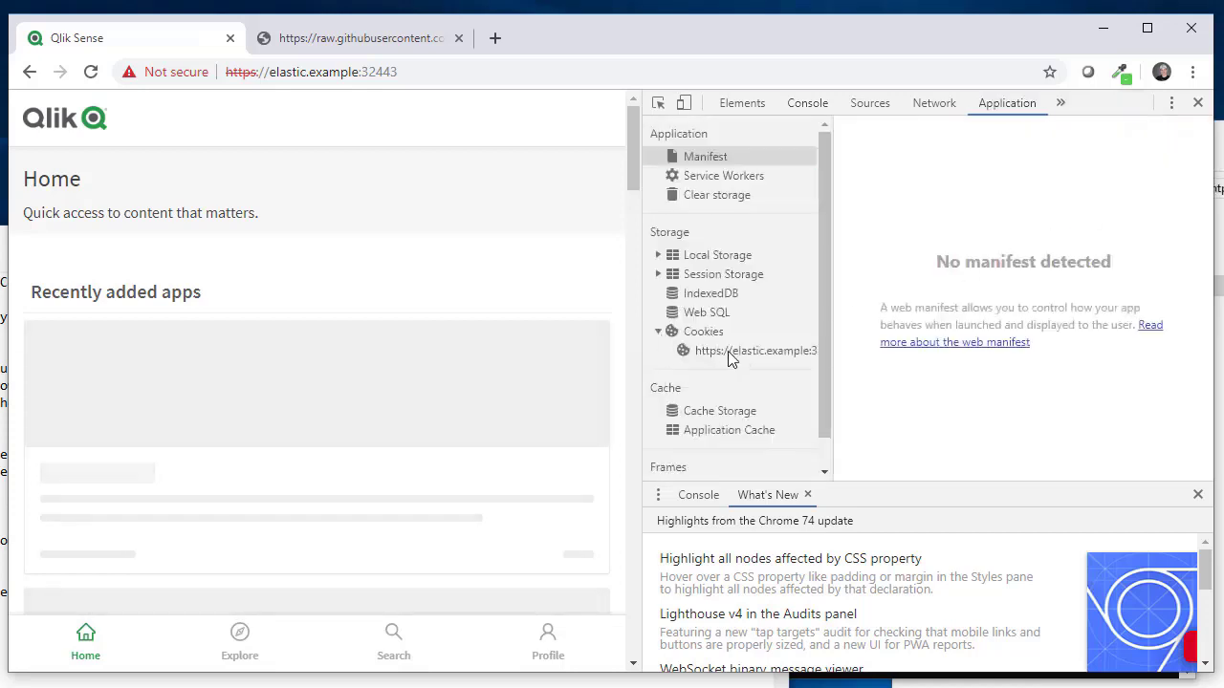
pyautogui.click(754, 350)
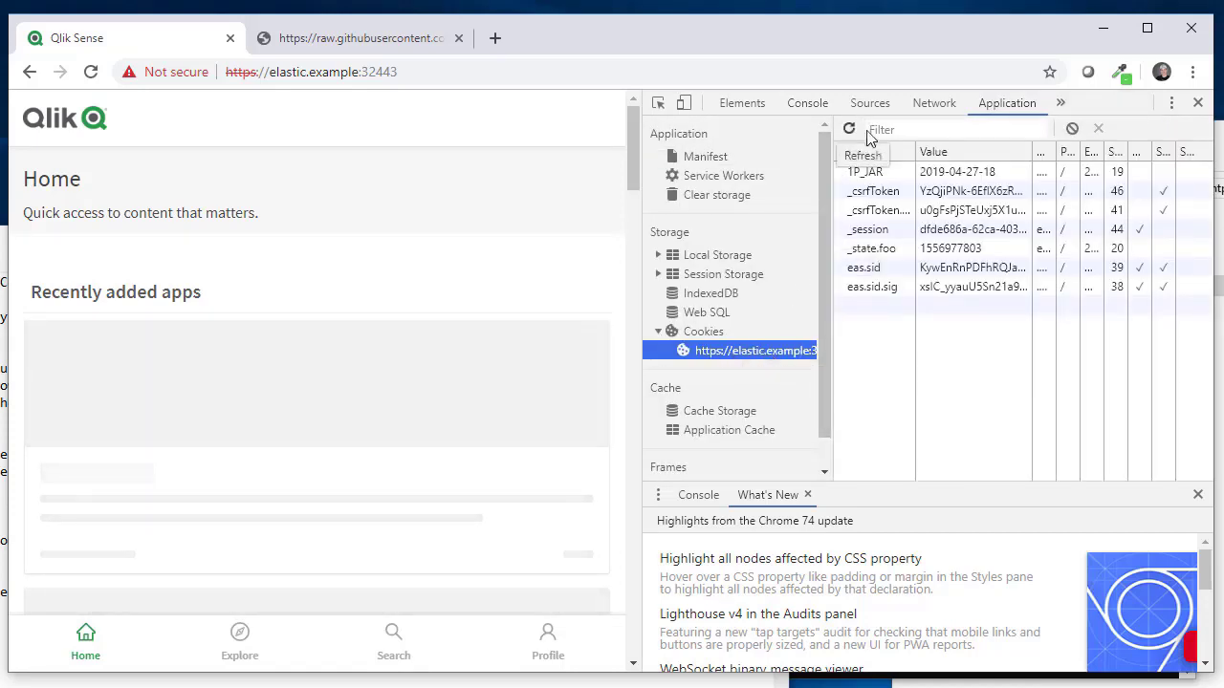
pyautogui.click(1071, 128)
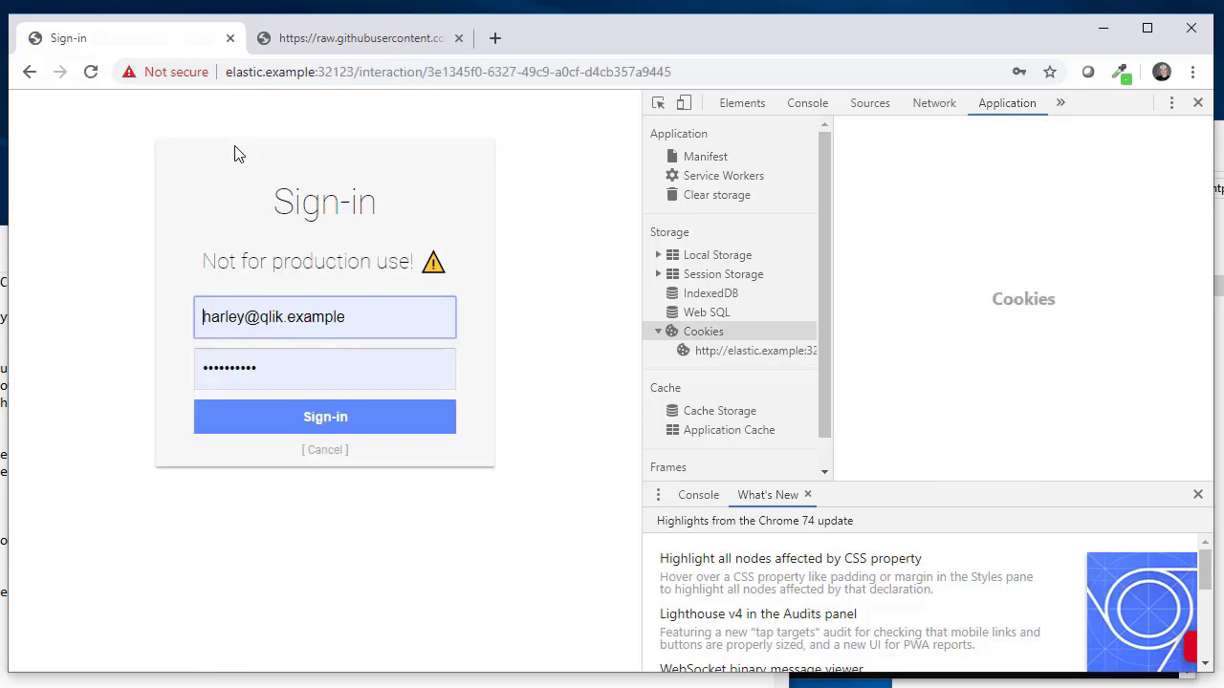
# Sign in as the second demo user, check the new session cookies, and close DevTools.
pyautogui.press('Backspace')
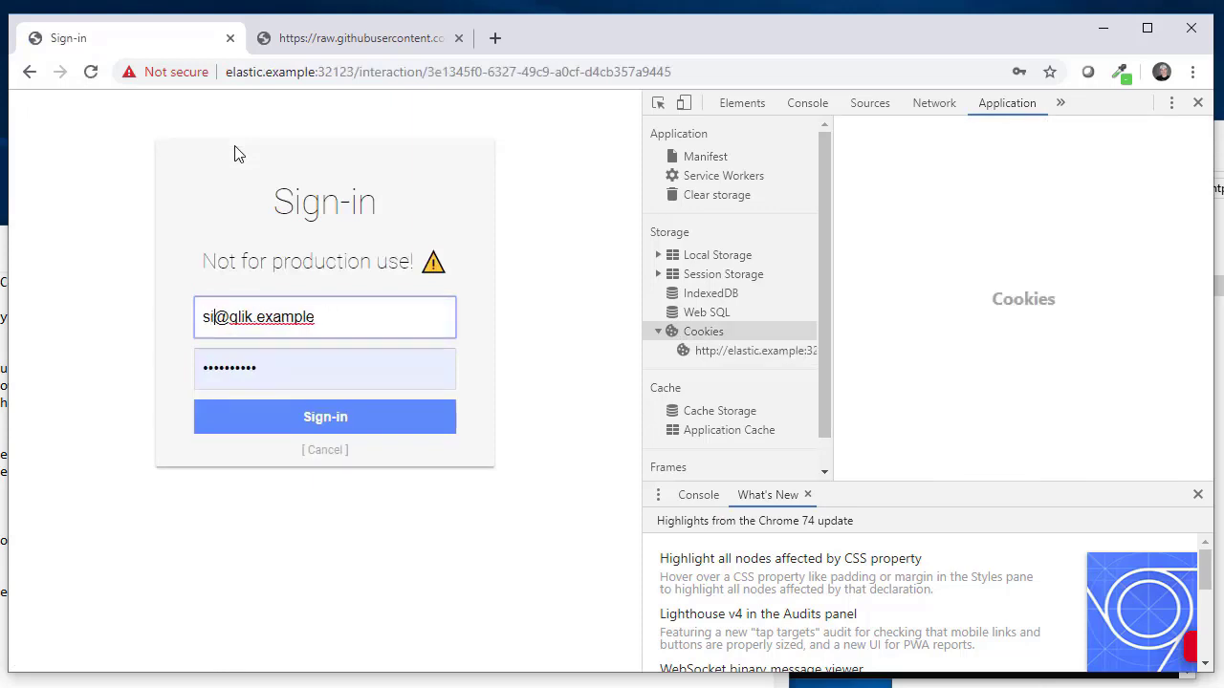
pyautogui.click(325, 417)
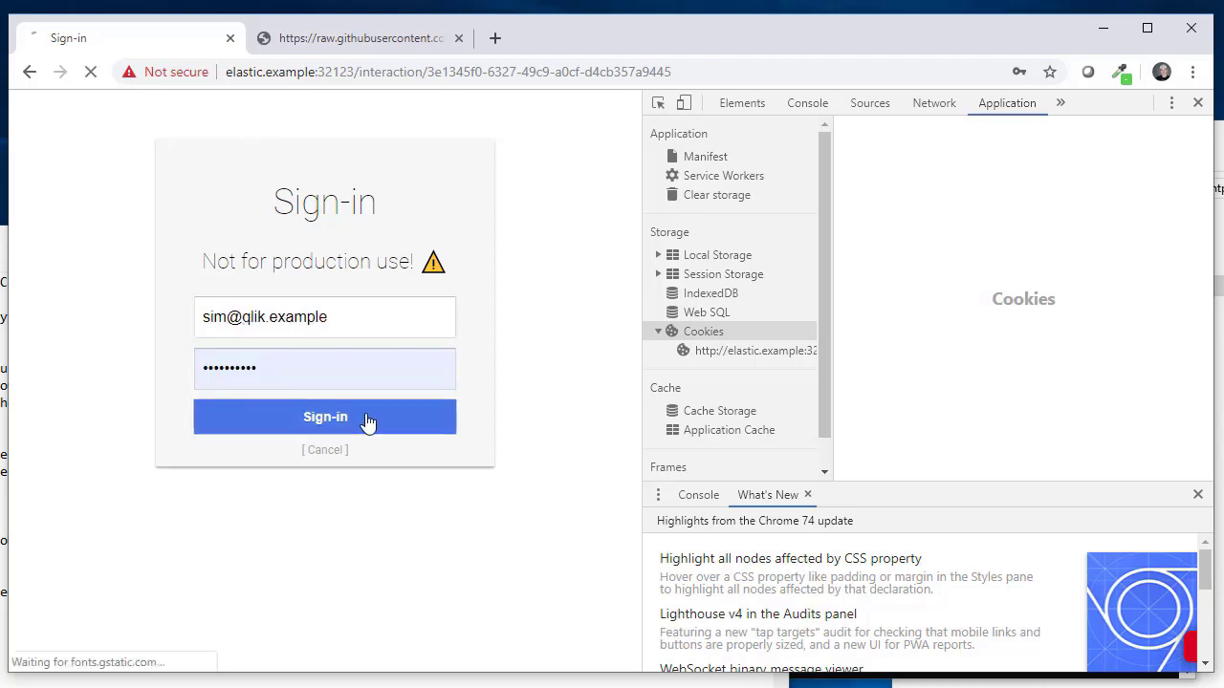
pyautogui.click(325, 417)
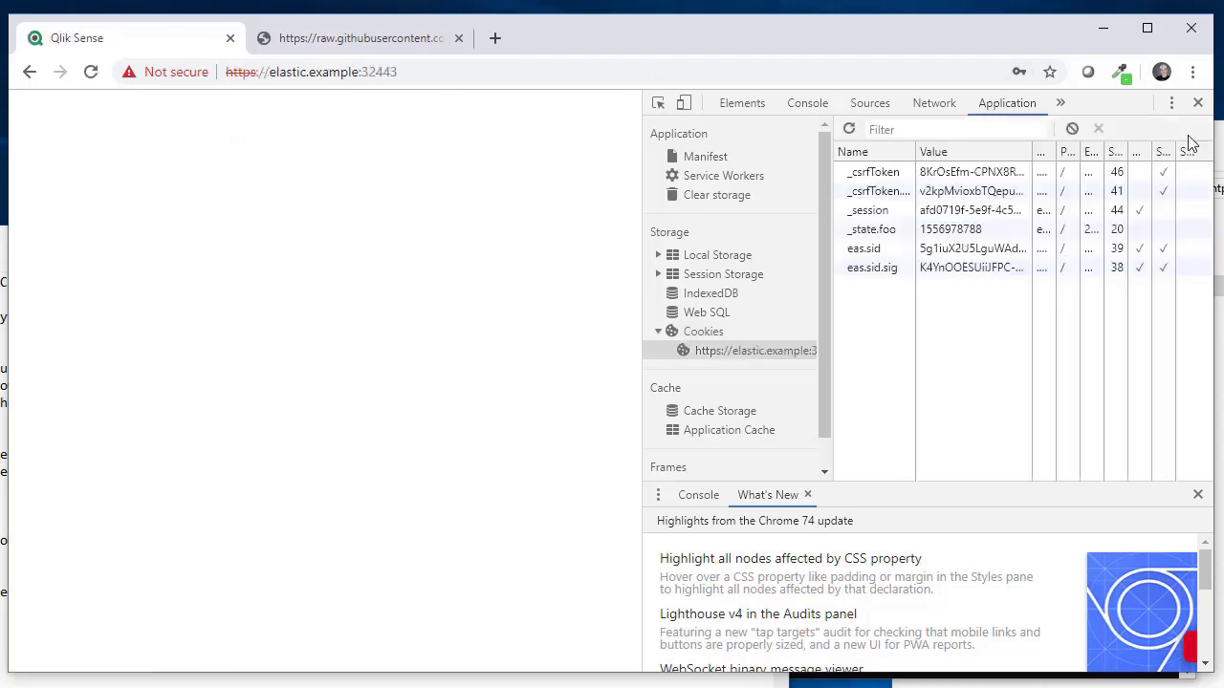
pyautogui.moveTo(1197, 102)
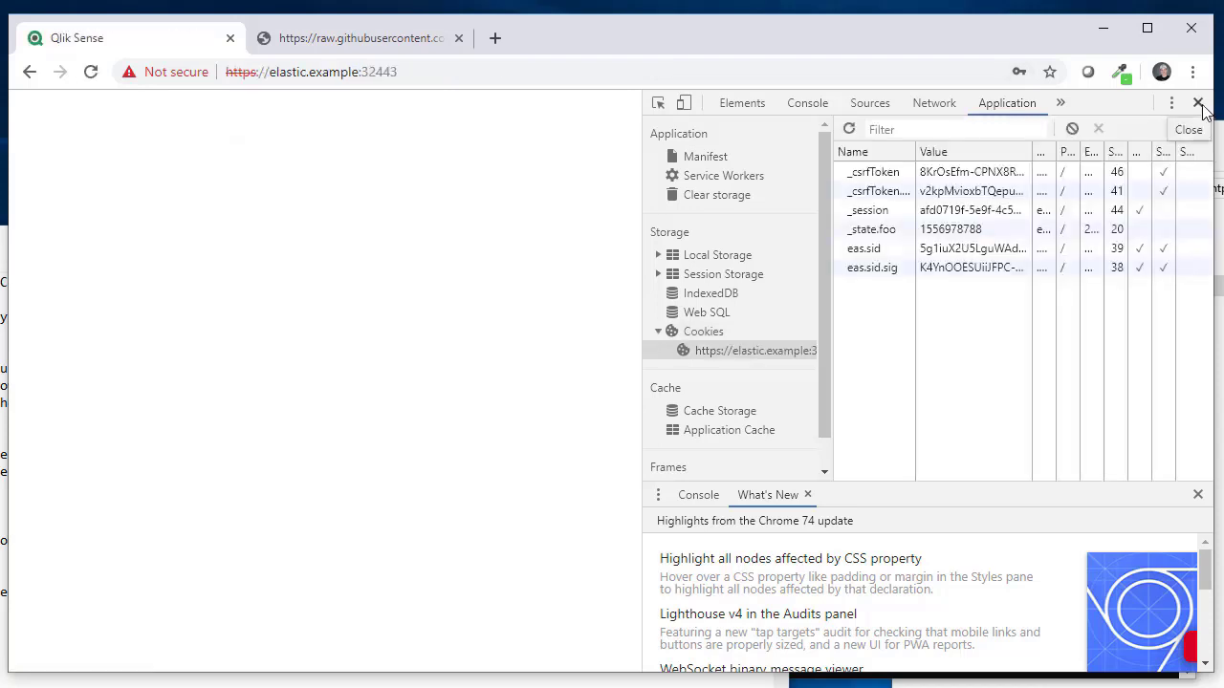
pyautogui.click(1196, 102)
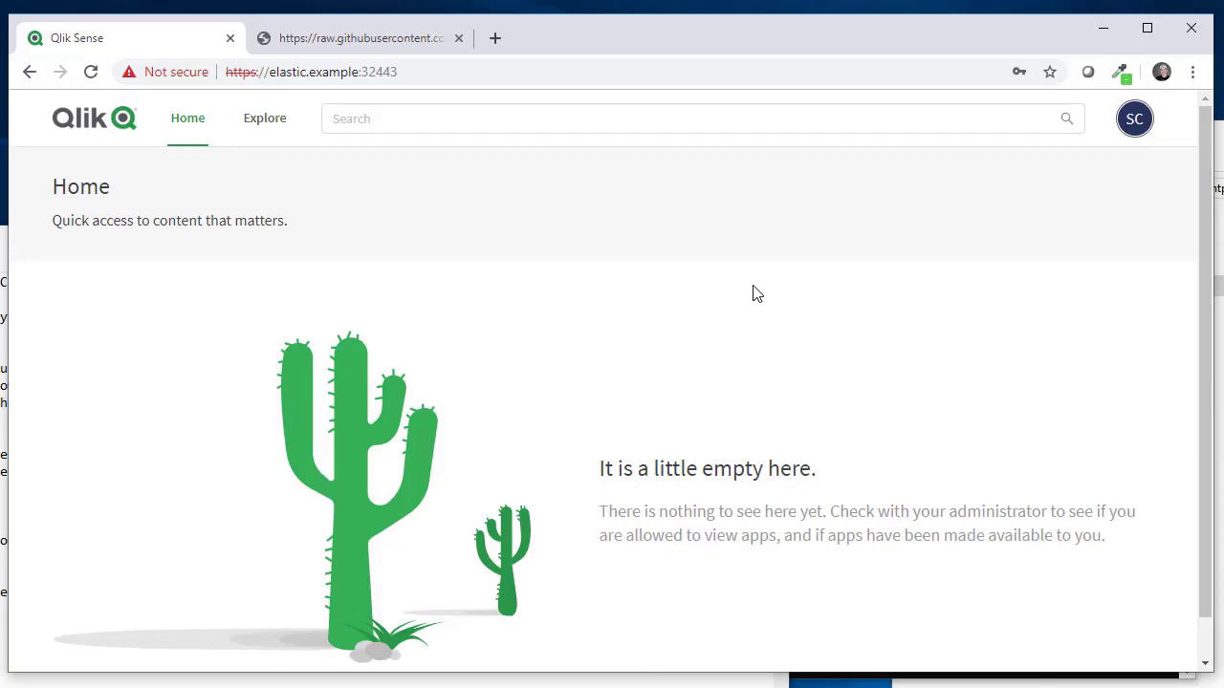
pyautogui.moveTo(1192, 72)
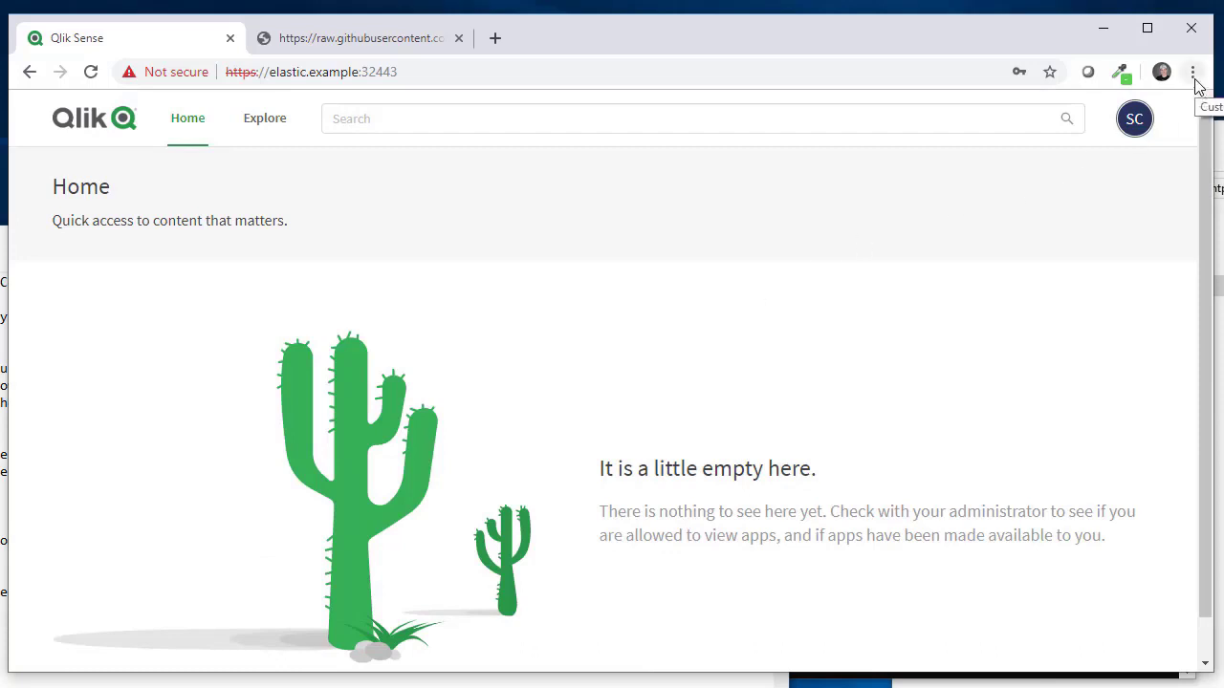